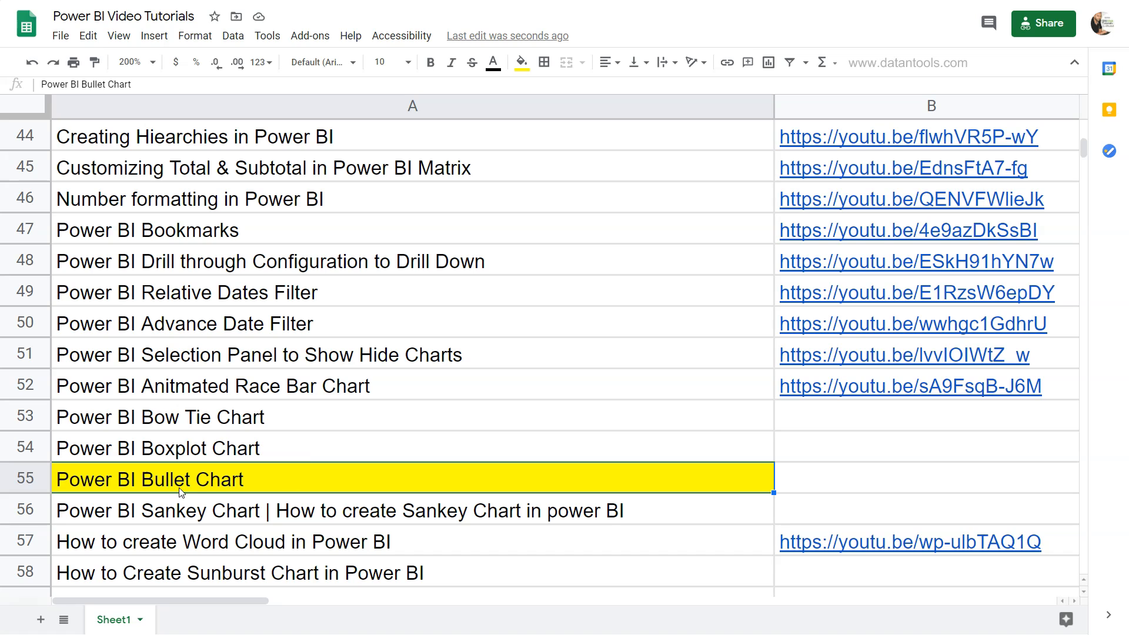
{"action": "mouse_move", "coordinate": [216, 495]}
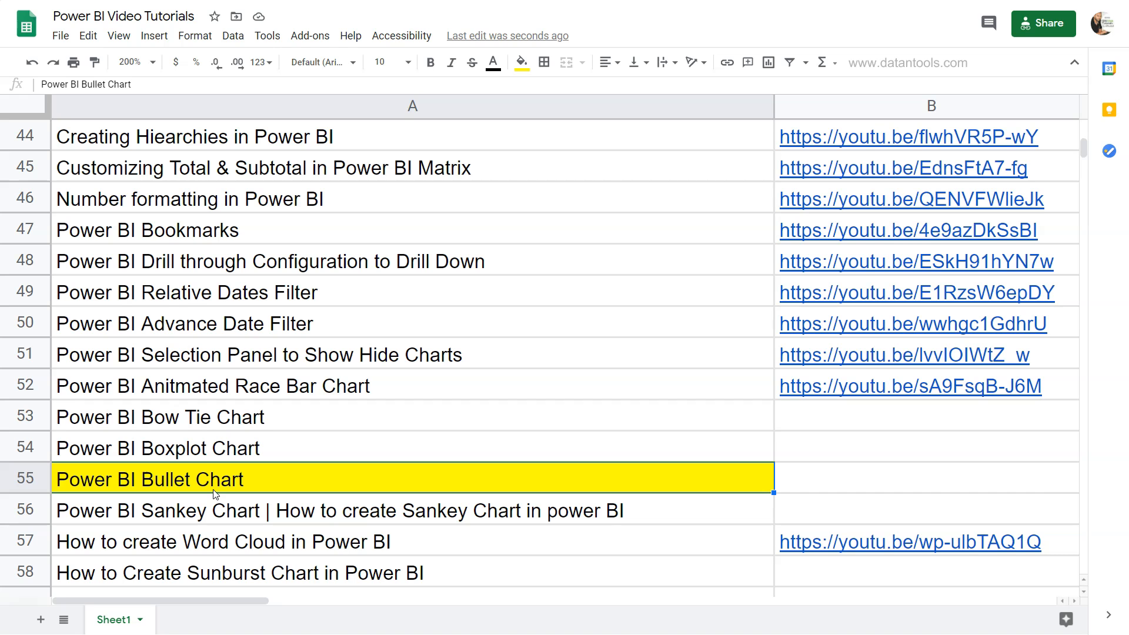
{"action": "mouse_move", "coordinate": [430, 373]}
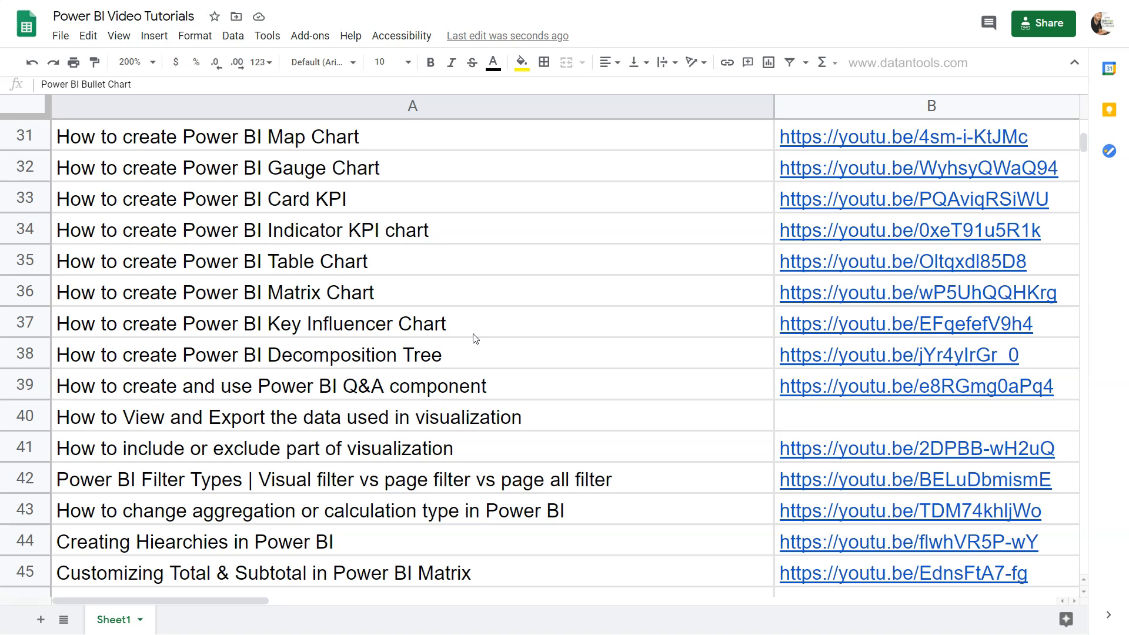
{"action": "mouse_move", "coordinate": [439, 335]}
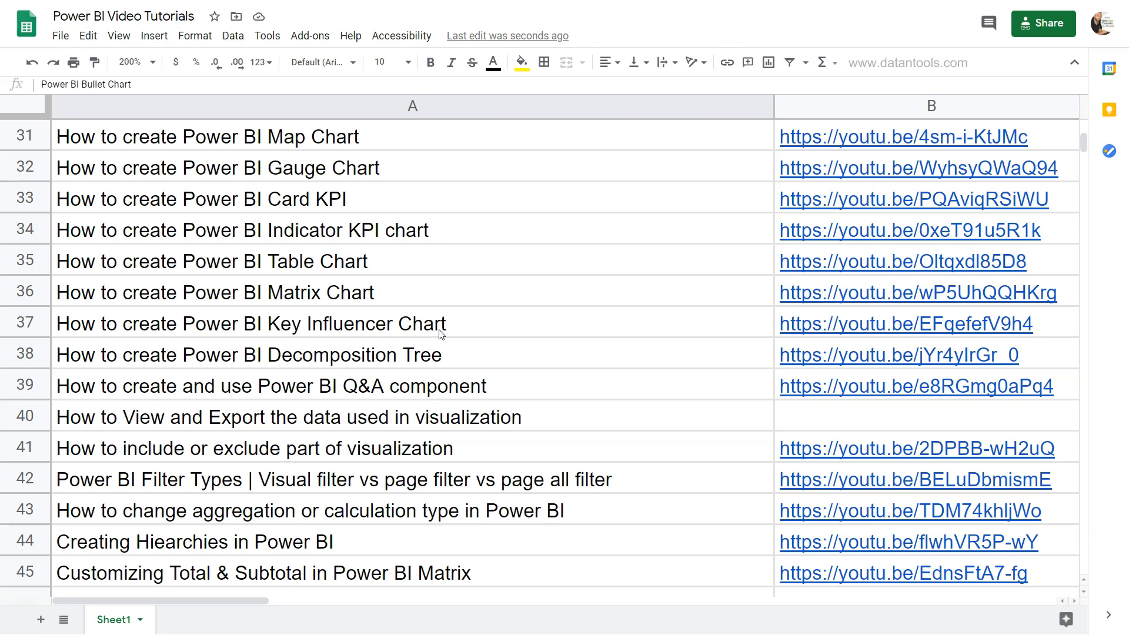
{"action": "mouse_move", "coordinate": [890, 290]}
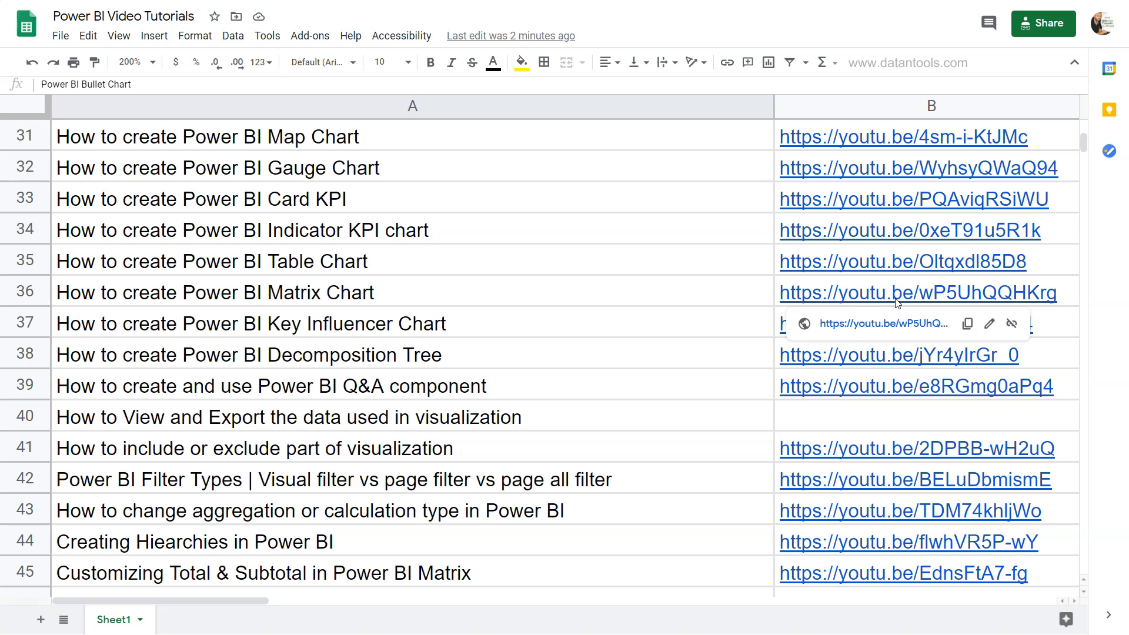
Step: Remove the existing bullet chart via its More options menu and expand the Visualizations pane
{"action": "scroll", "scroll_direction": "down", "scroll_amount": 3}
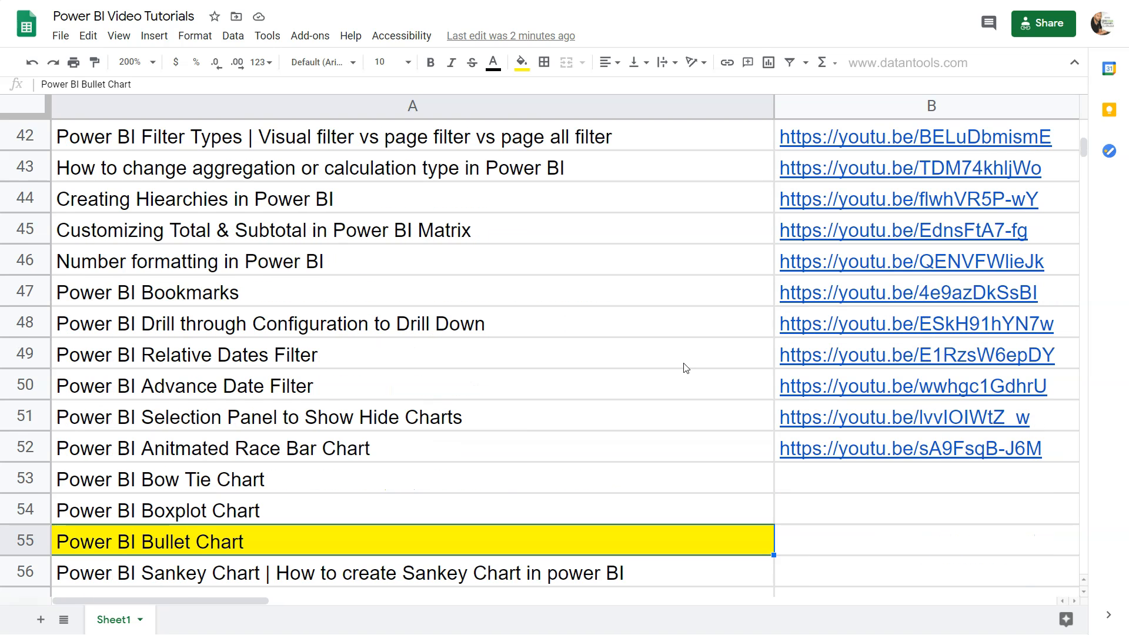
{"action": "scroll", "scroll_direction": "down", "scroll_amount": 3}
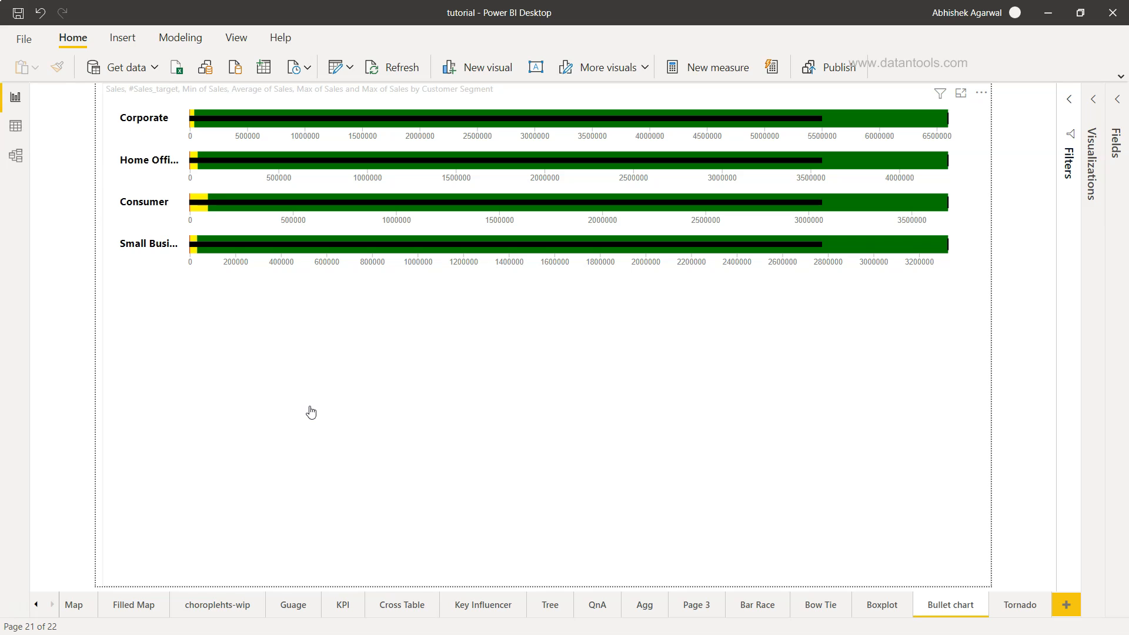
{"action": "mouse_move", "coordinate": [389, 301]}
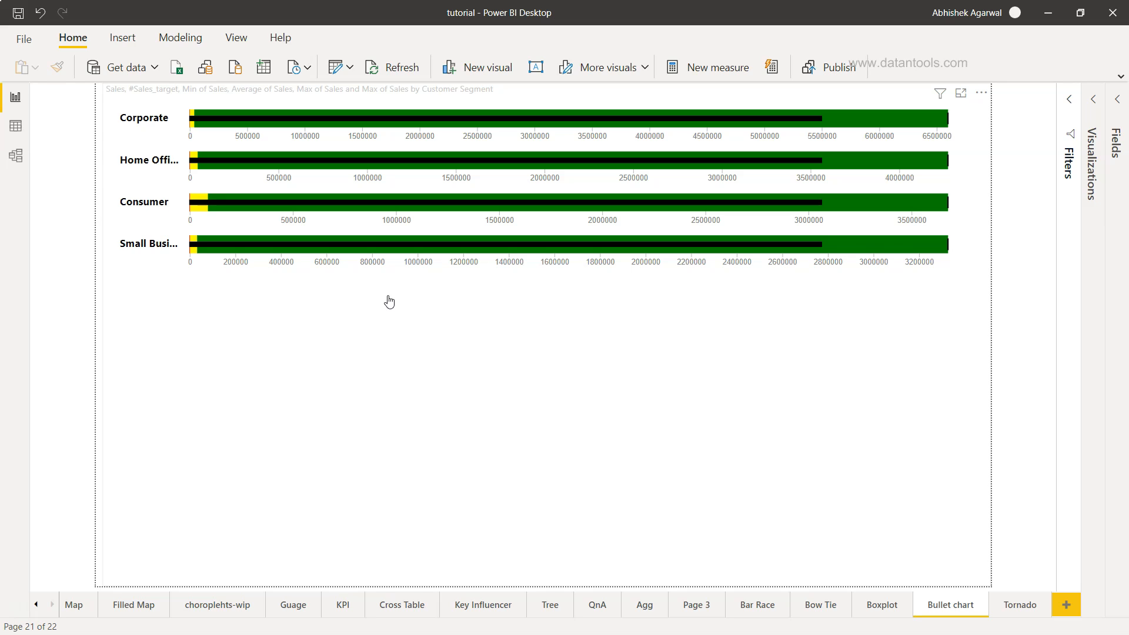
{"action": "mouse_move", "coordinate": [848, 262]}
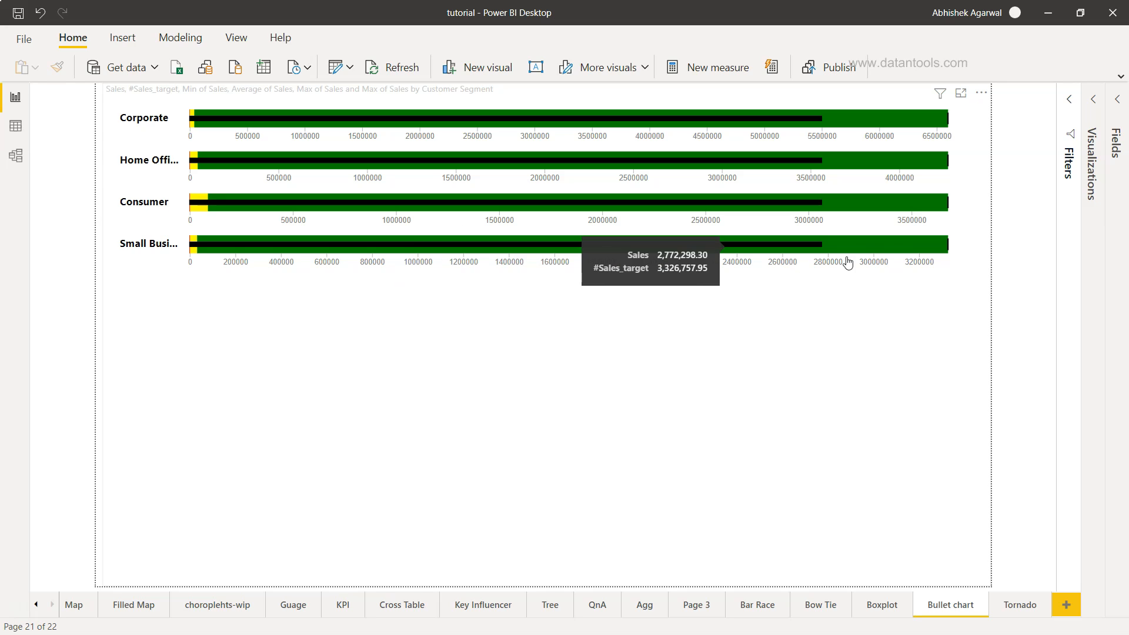
{"action": "mouse_move", "coordinate": [202, 208]}
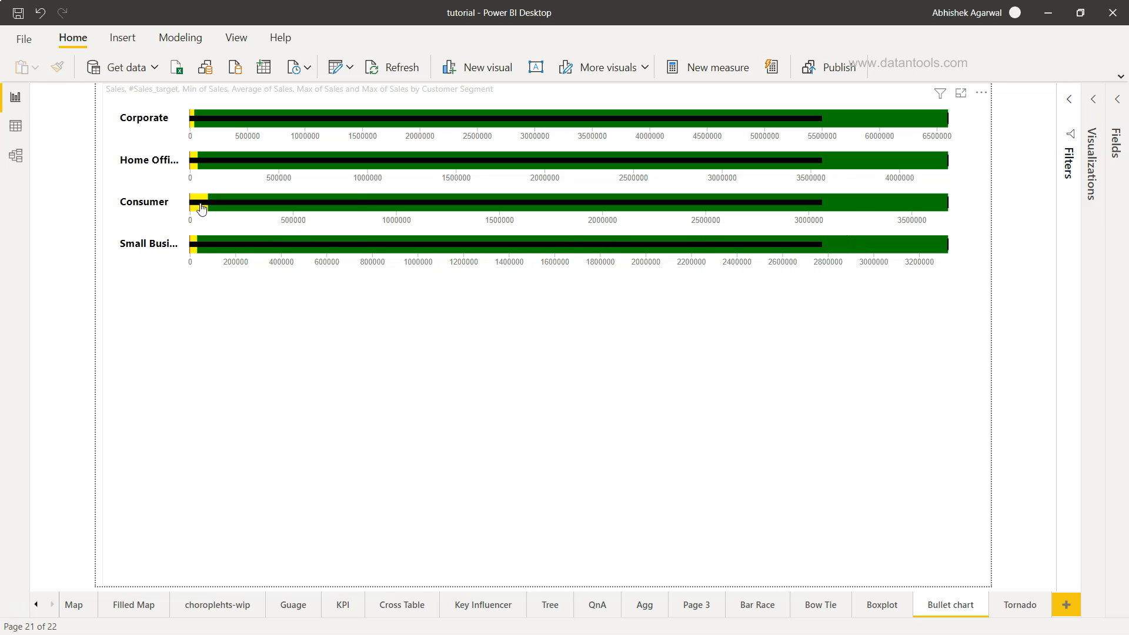
{"action": "mouse_move", "coordinate": [194, 207]}
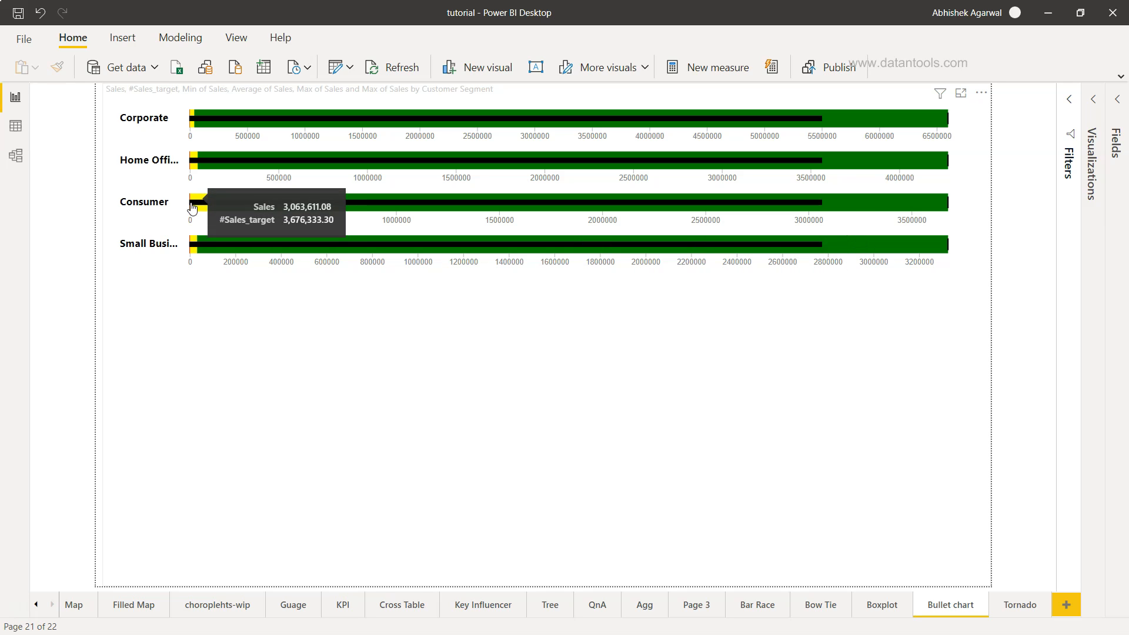
{"action": "mouse_move", "coordinate": [192, 169]}
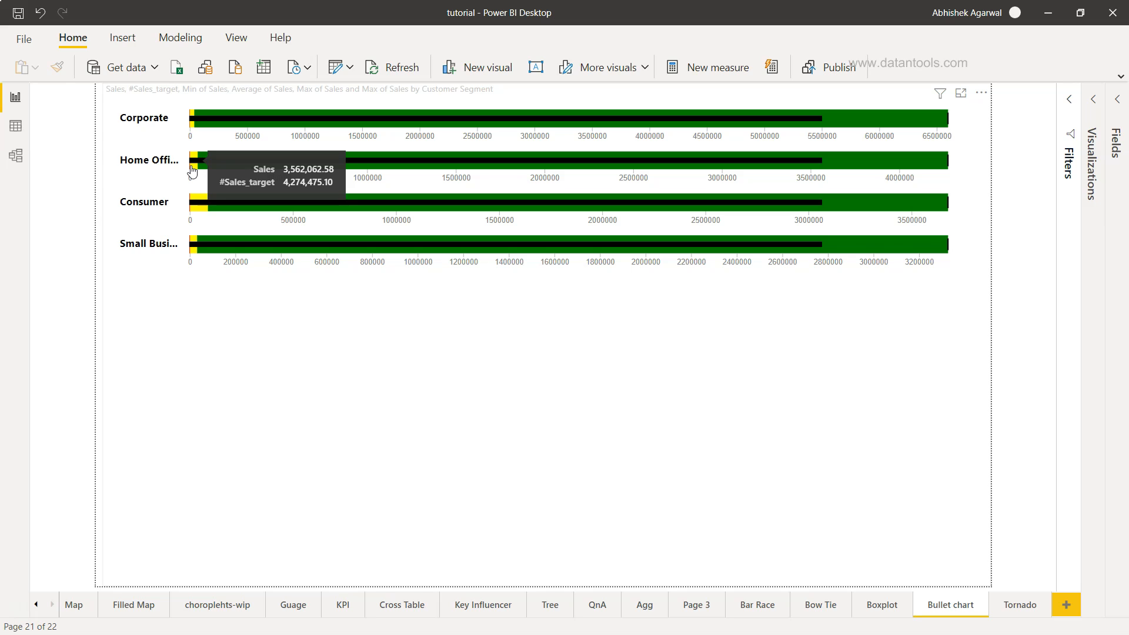
{"action": "mouse_move", "coordinate": [426, 214]}
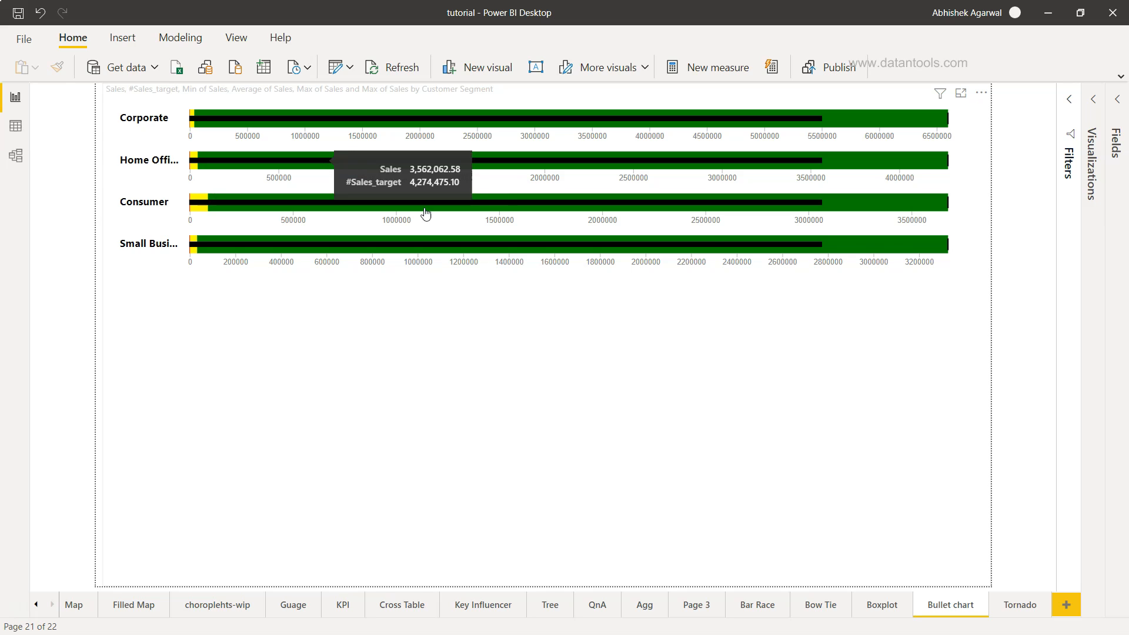
{"action": "mouse_move", "coordinate": [867, 169]}
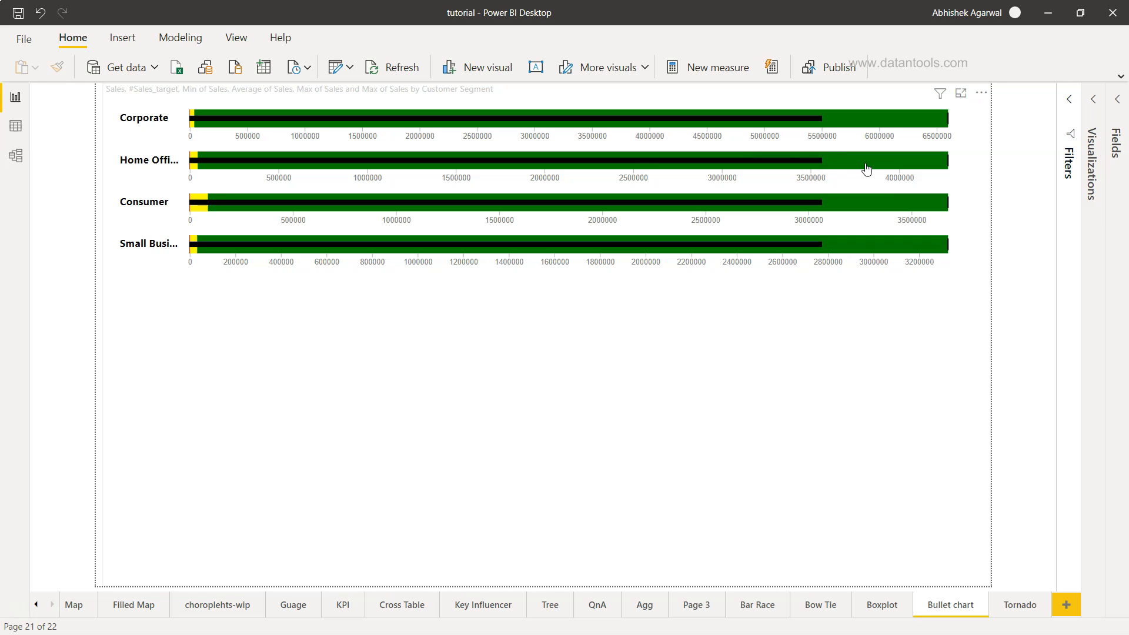
{"action": "left_click", "coordinate": [981, 92]}
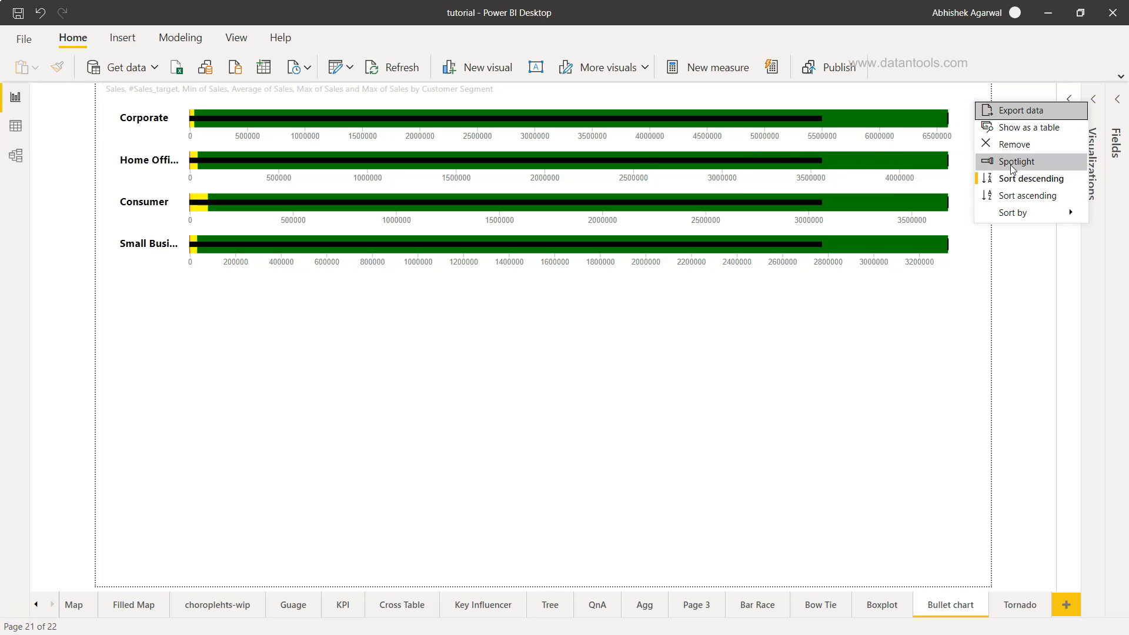
{"action": "left_click", "coordinate": [1015, 144]}
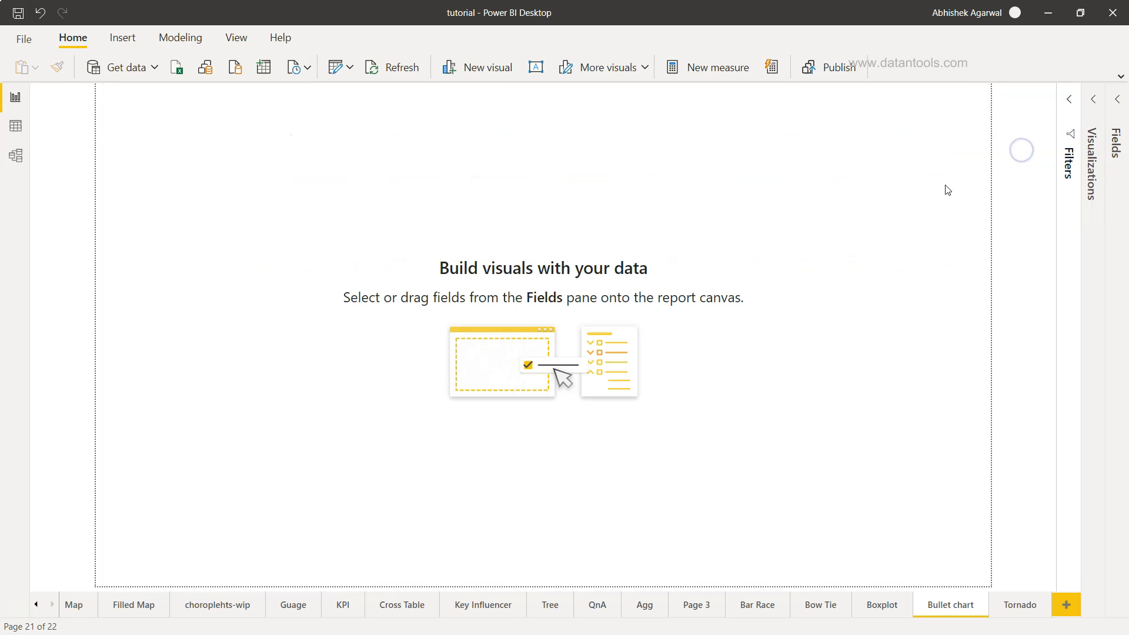
{"action": "left_click", "coordinate": [1092, 98]}
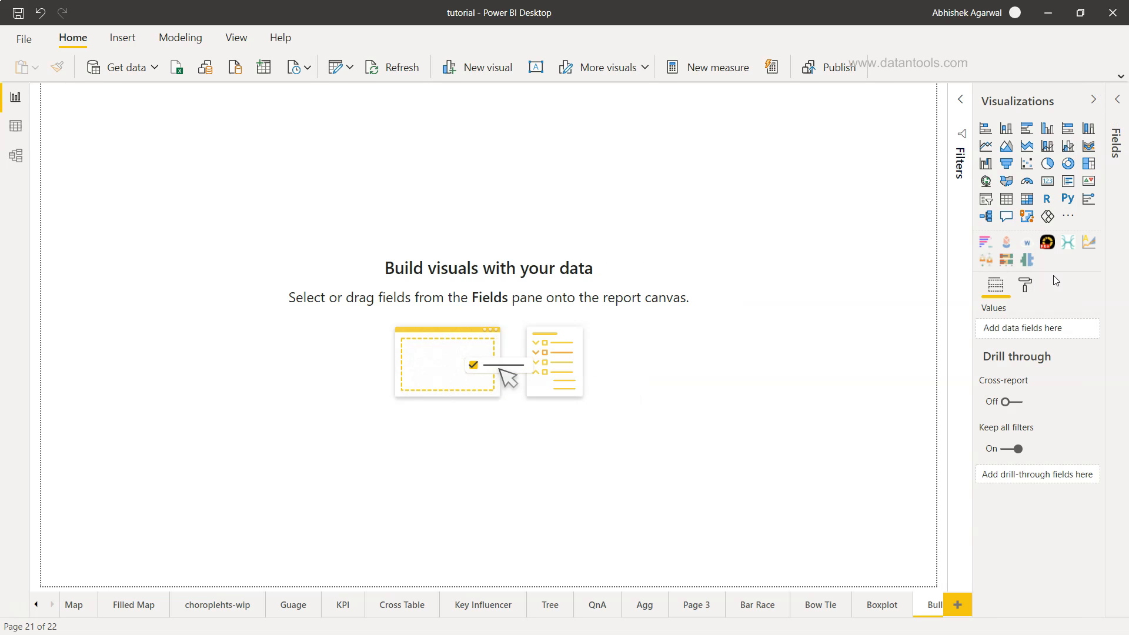
{"action": "mouse_move", "coordinate": [1069, 216]}
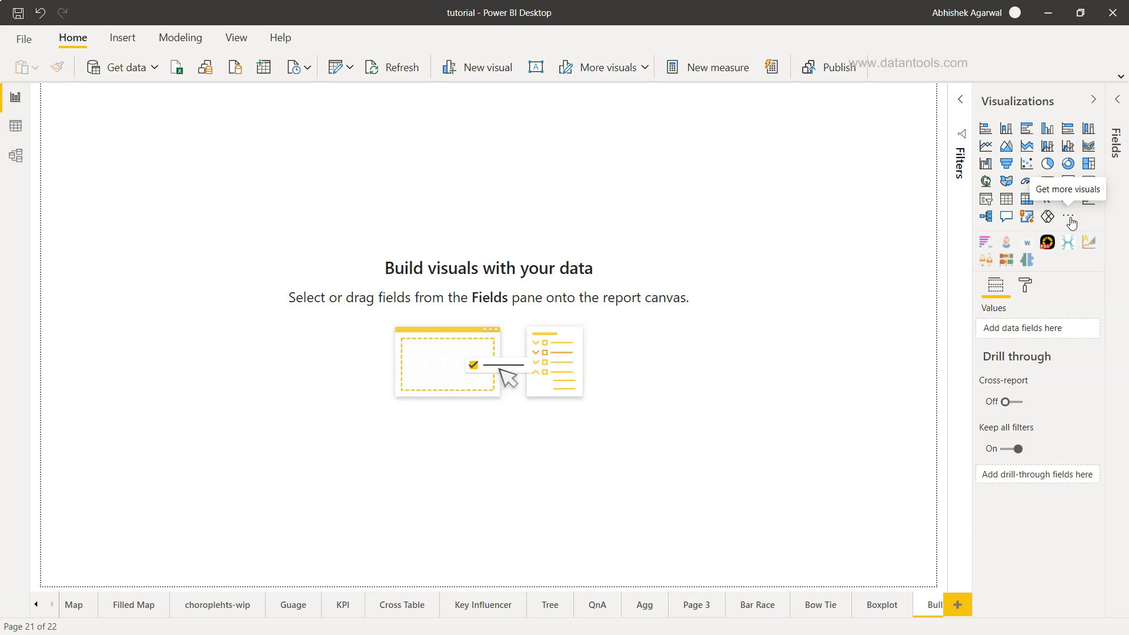
Step: Bring up Get more visuals, show All categories and start a name search for Bullet Chart
{"action": "left_click", "coordinate": [1067, 215]}
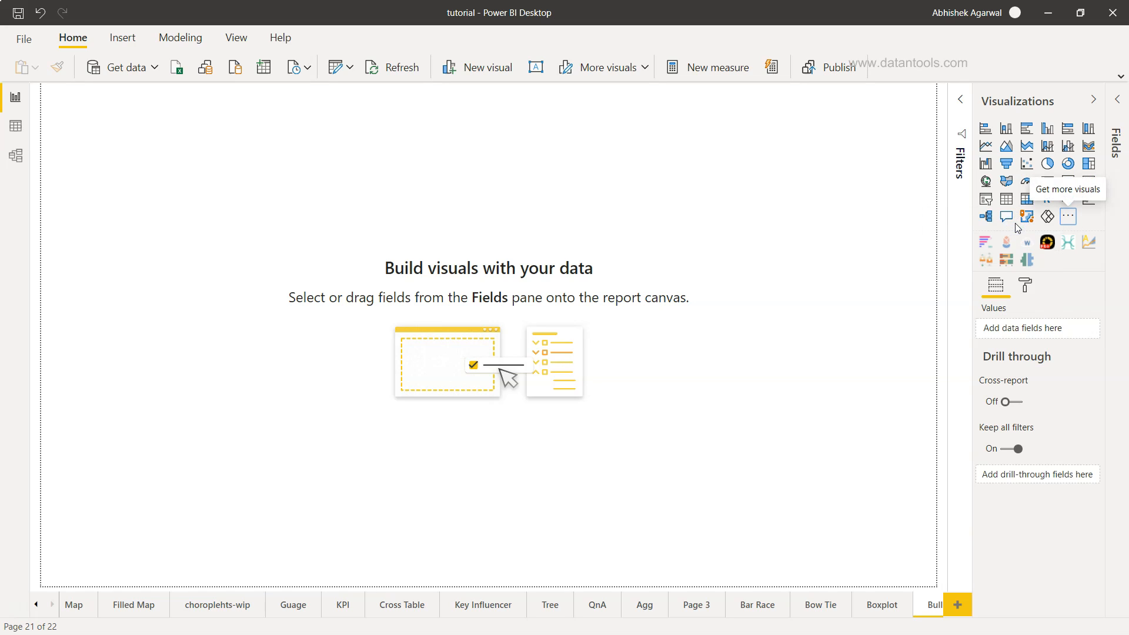
{"action": "left_click", "coordinate": [1068, 216]}
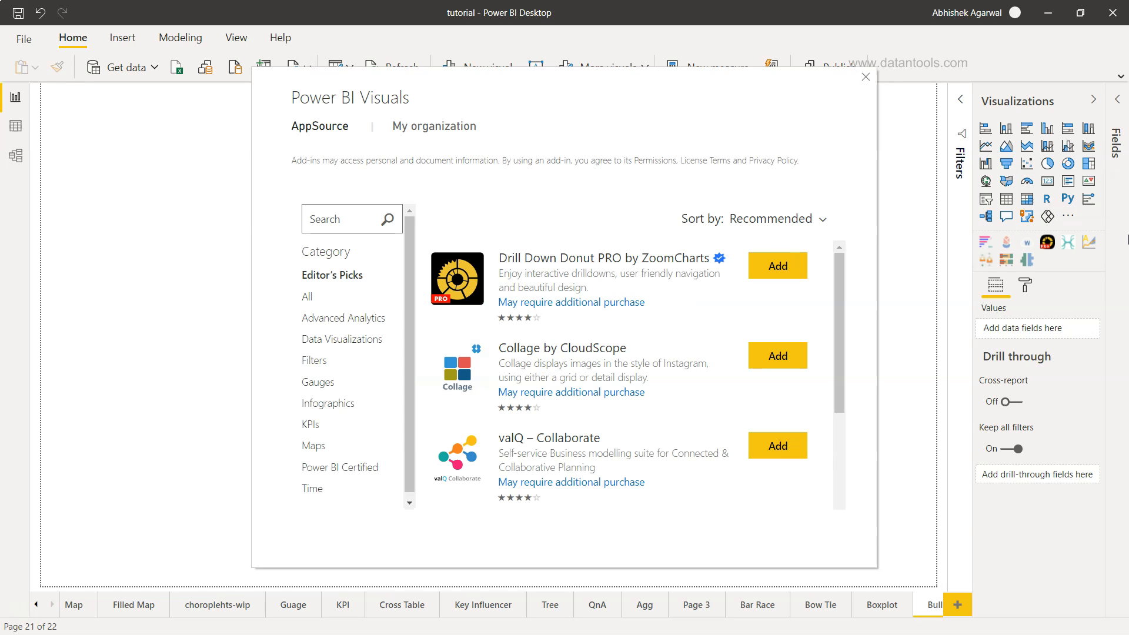
{"action": "mouse_move", "coordinate": [1119, 353]}
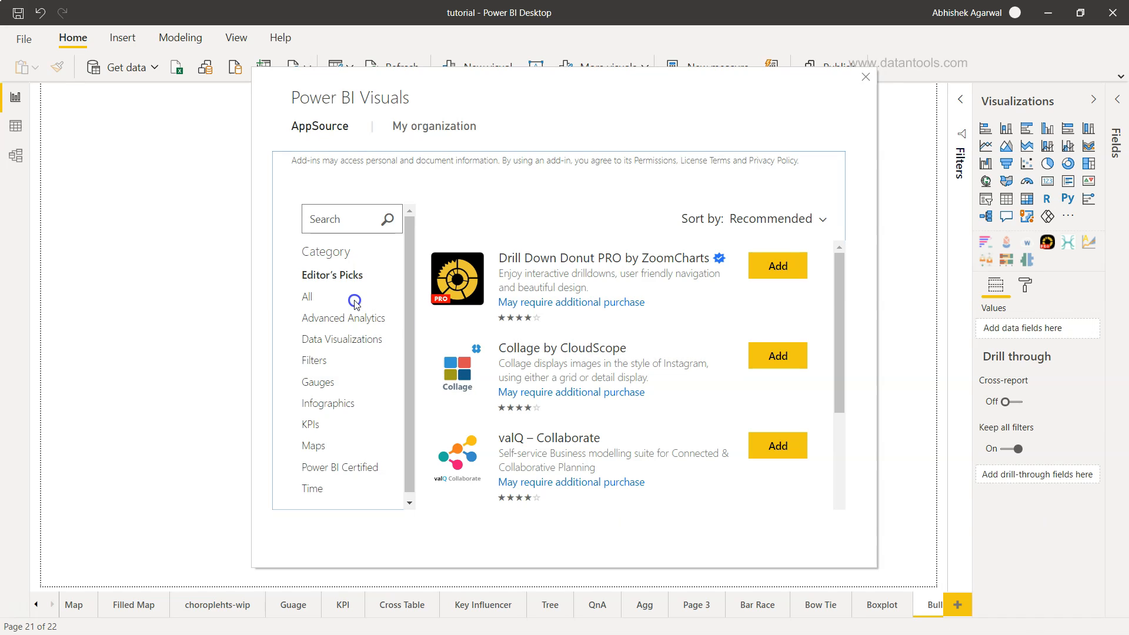
{"action": "left_click", "coordinate": [307, 297]}
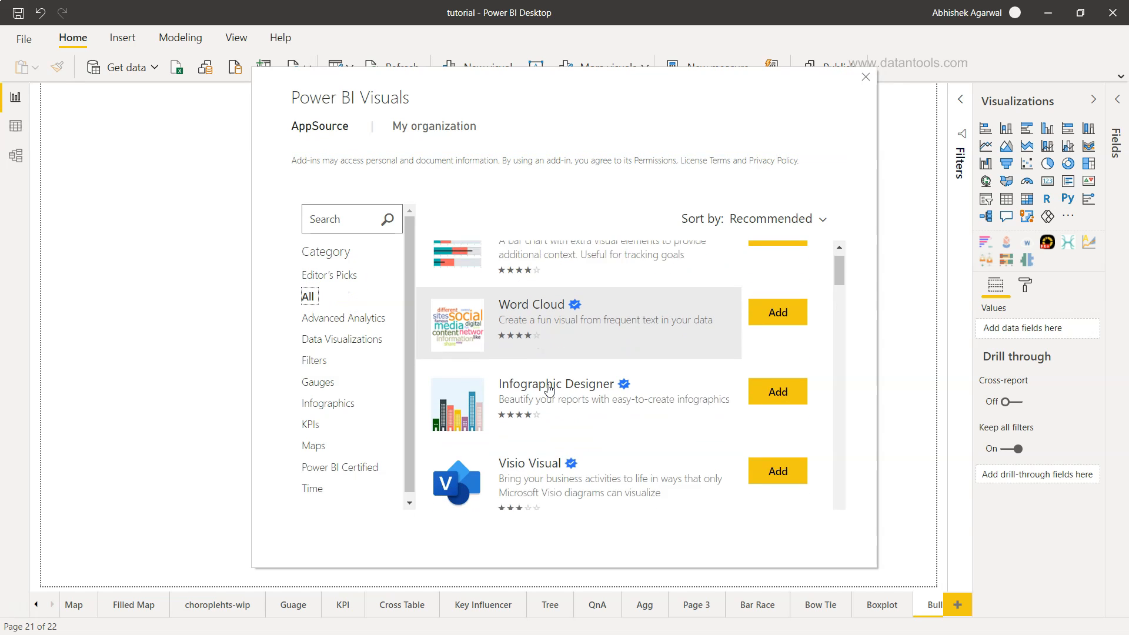
{"action": "scroll", "scroll_direction": "down", "scroll_amount": 3}
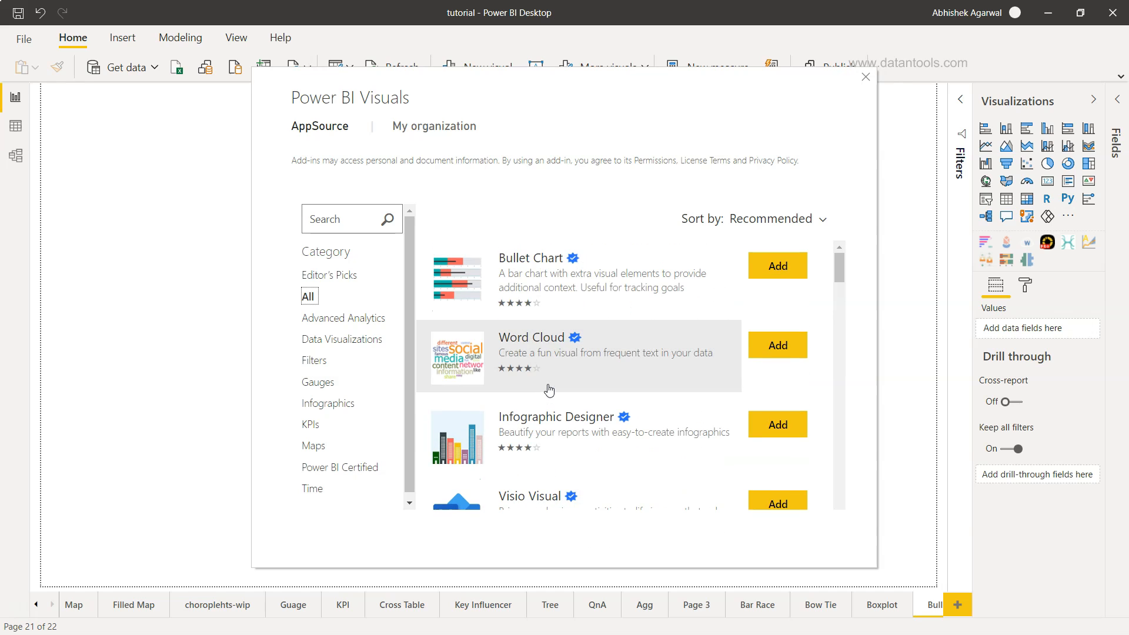
{"action": "mouse_move", "coordinate": [577, 268]}
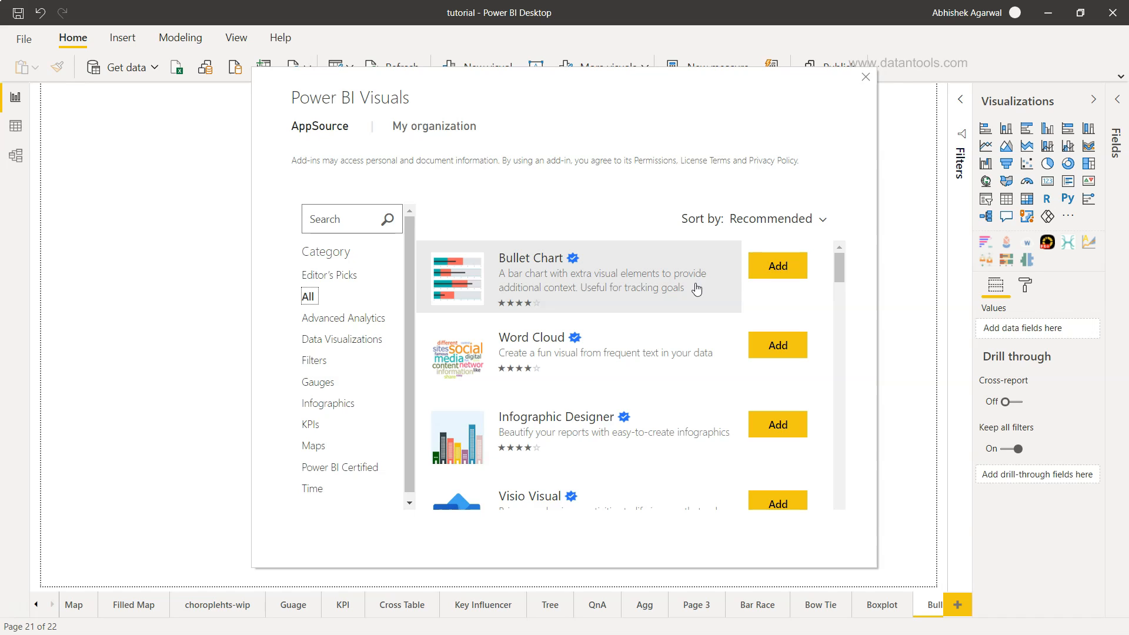
{"action": "mouse_move", "coordinate": [1013, 268]}
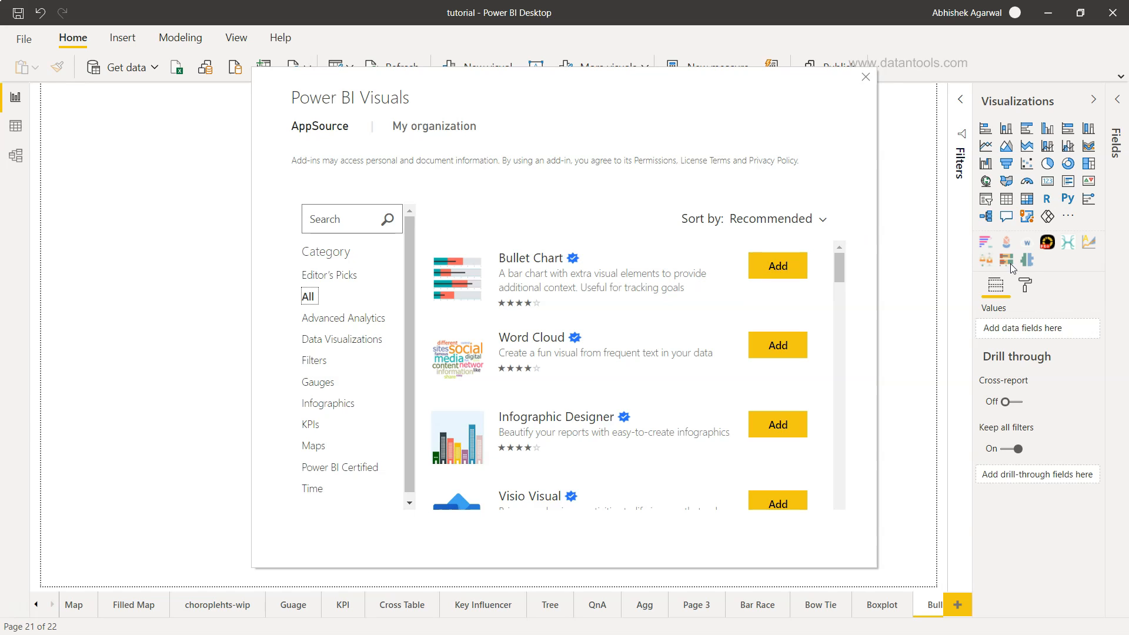
{"action": "mouse_move", "coordinate": [351, 261]}
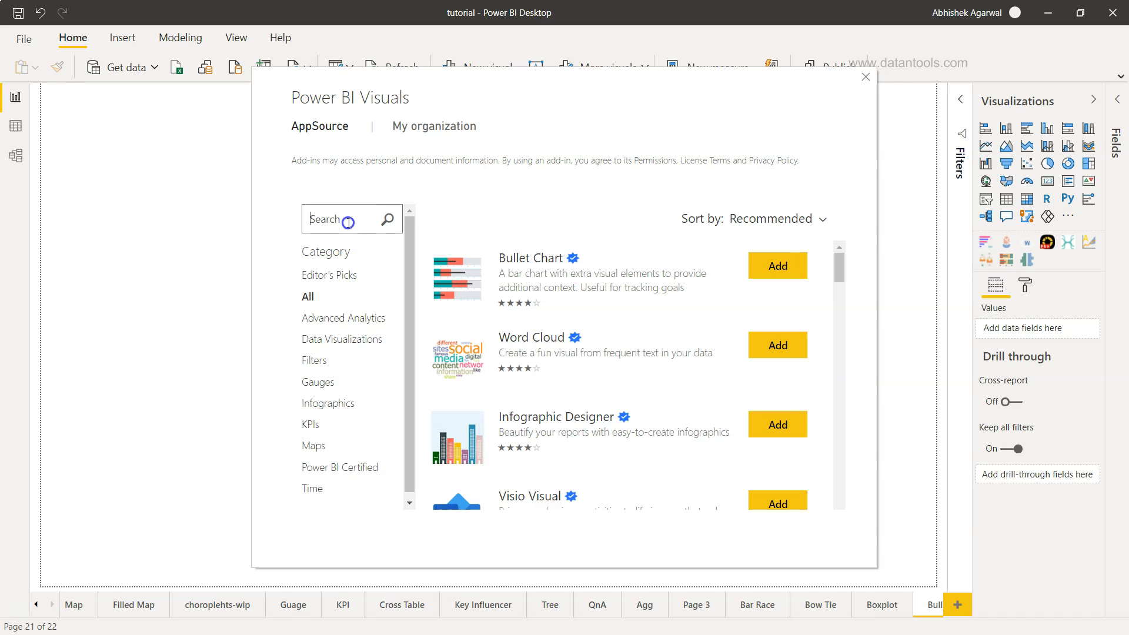
{"action": "left_click", "coordinate": [349, 219]}
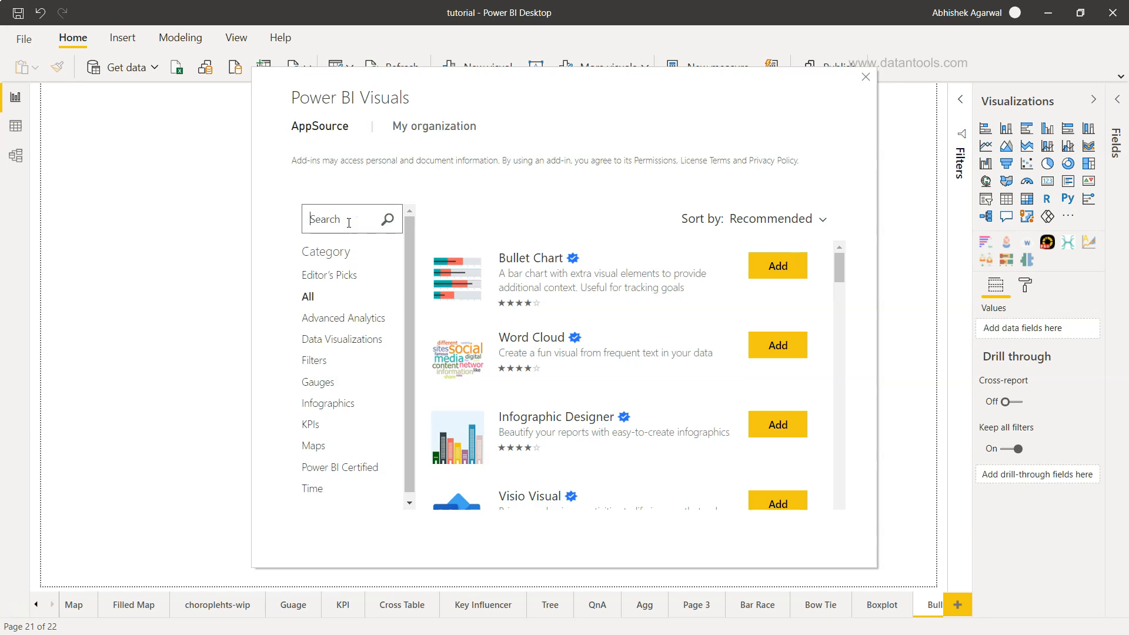
{"action": "mouse_move", "coordinate": [660, 314]}
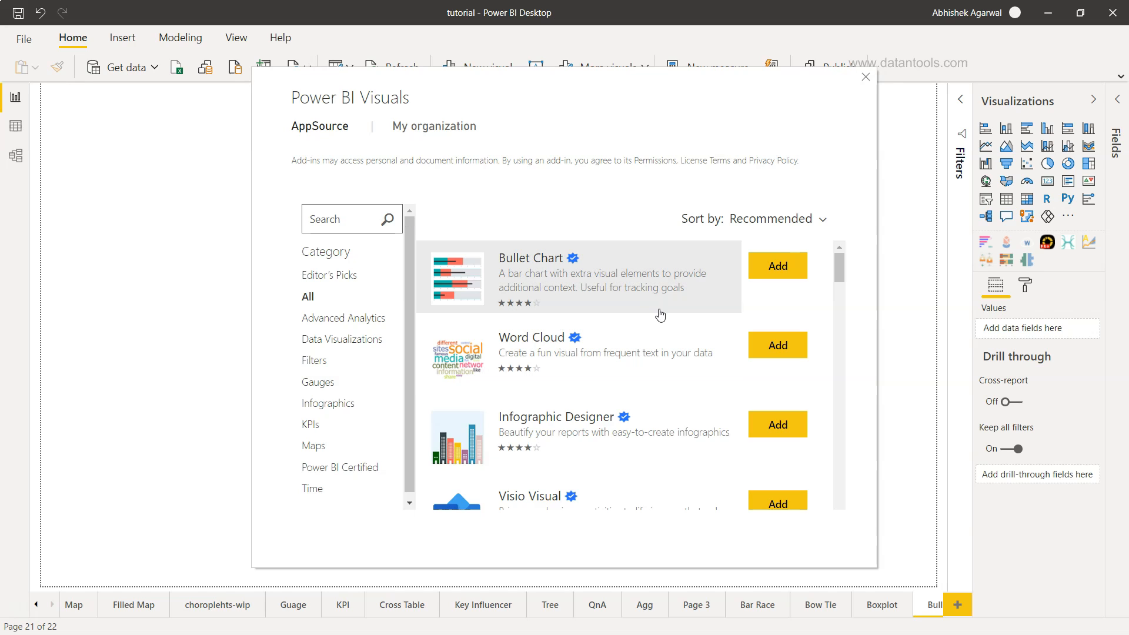
{"action": "mouse_move", "coordinate": [591, 303]}
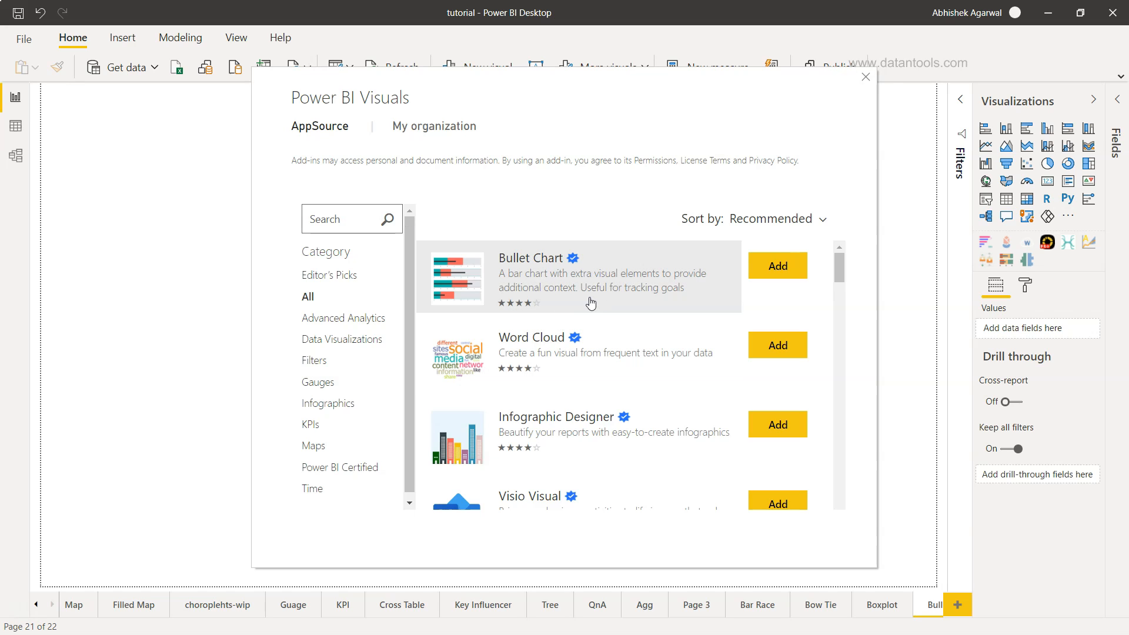
{"action": "mouse_move", "coordinate": [571, 259]}
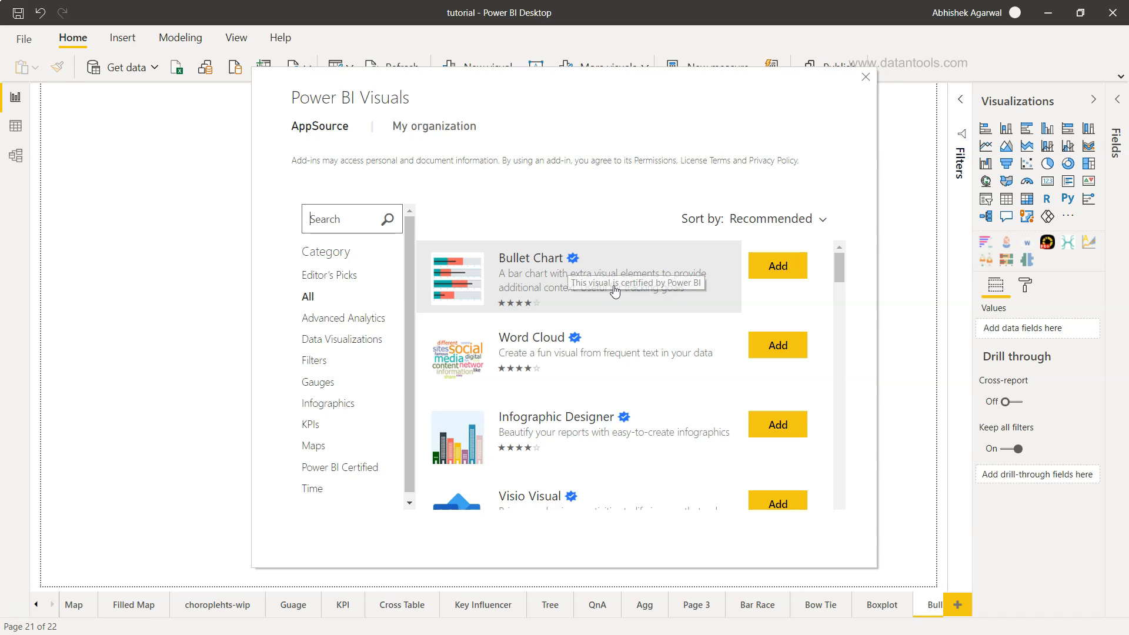
{"action": "mouse_move", "coordinate": [629, 277]}
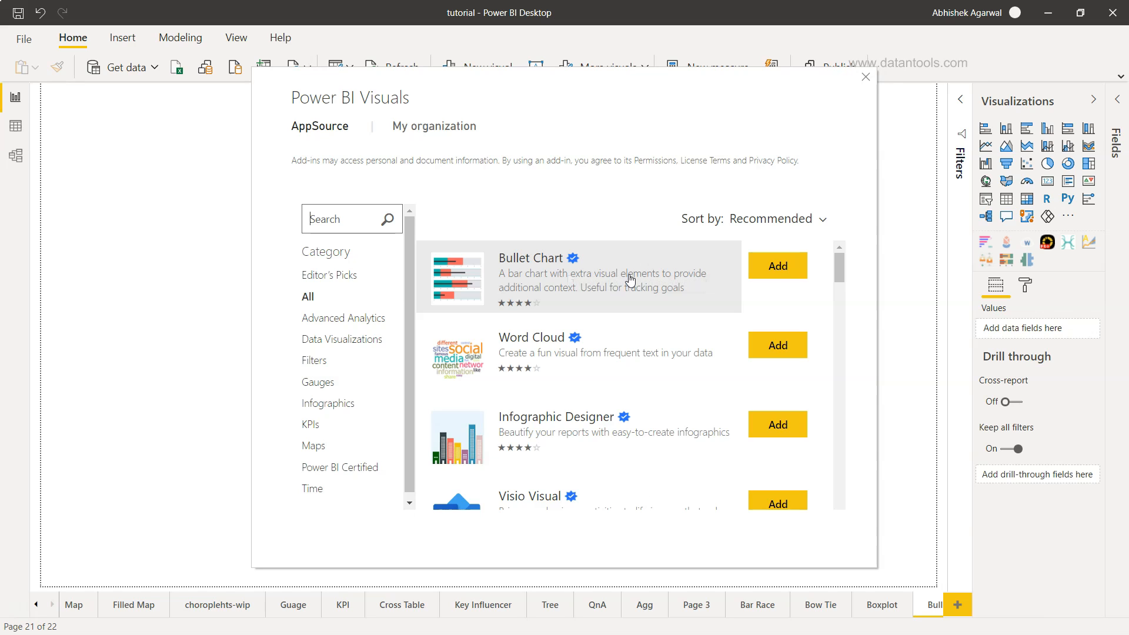
{"action": "left_click", "coordinate": [530, 258]}
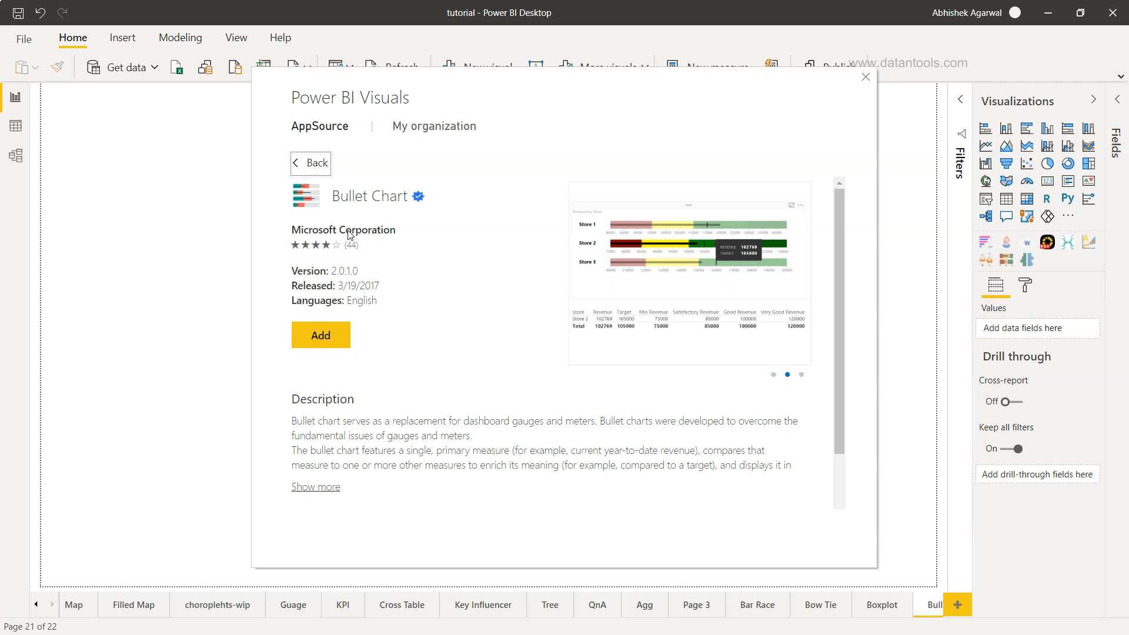
{"action": "left_click", "coordinate": [315, 485]}
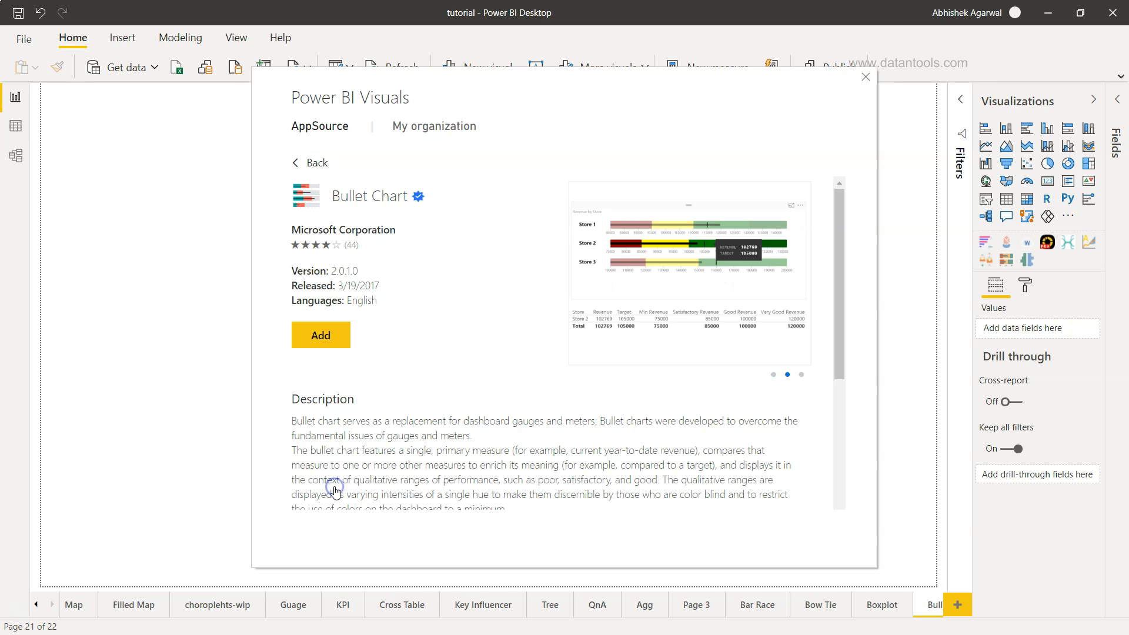
{"action": "scroll", "scroll_direction": "down", "scroll_amount": 3}
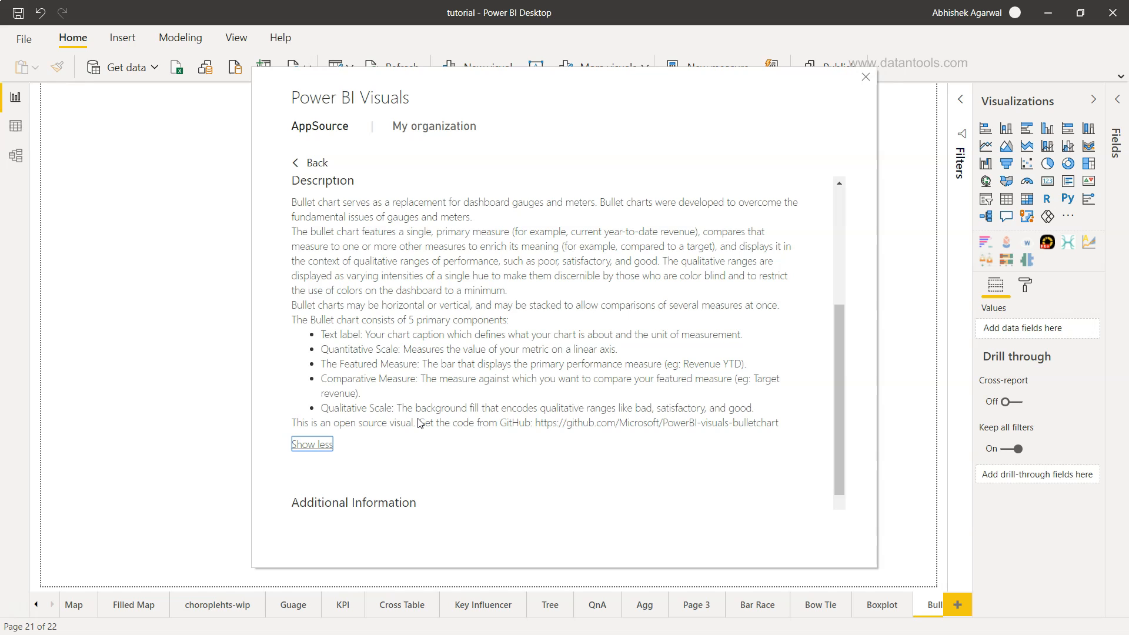
{"action": "scroll", "scroll_direction": "down", "scroll_amount": 3}
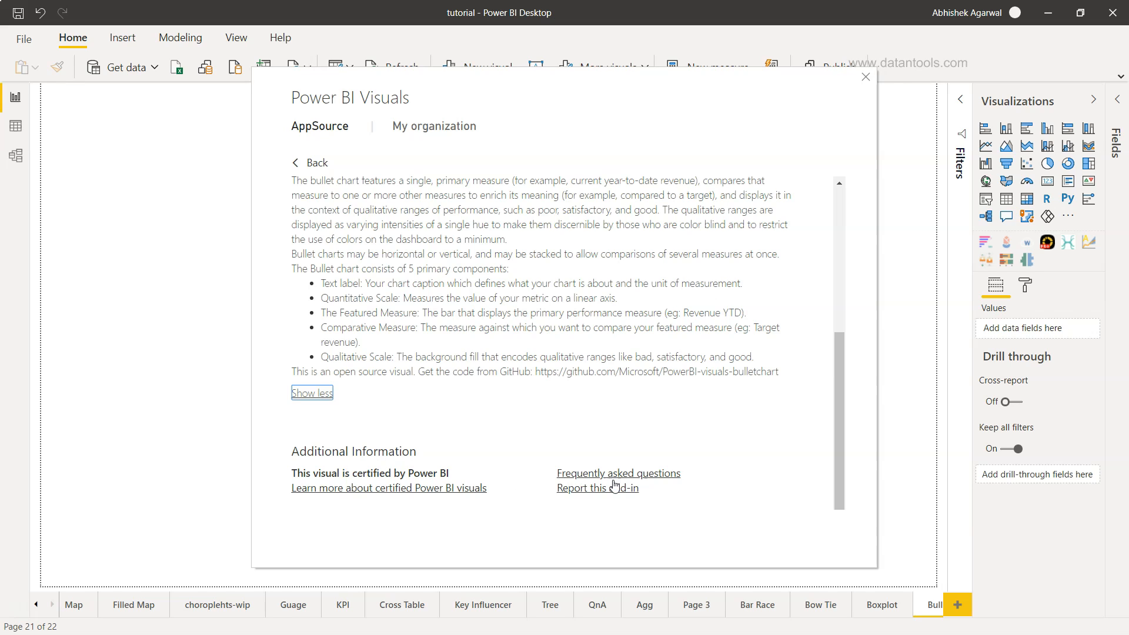
{"action": "mouse_move", "coordinate": [652, 480]}
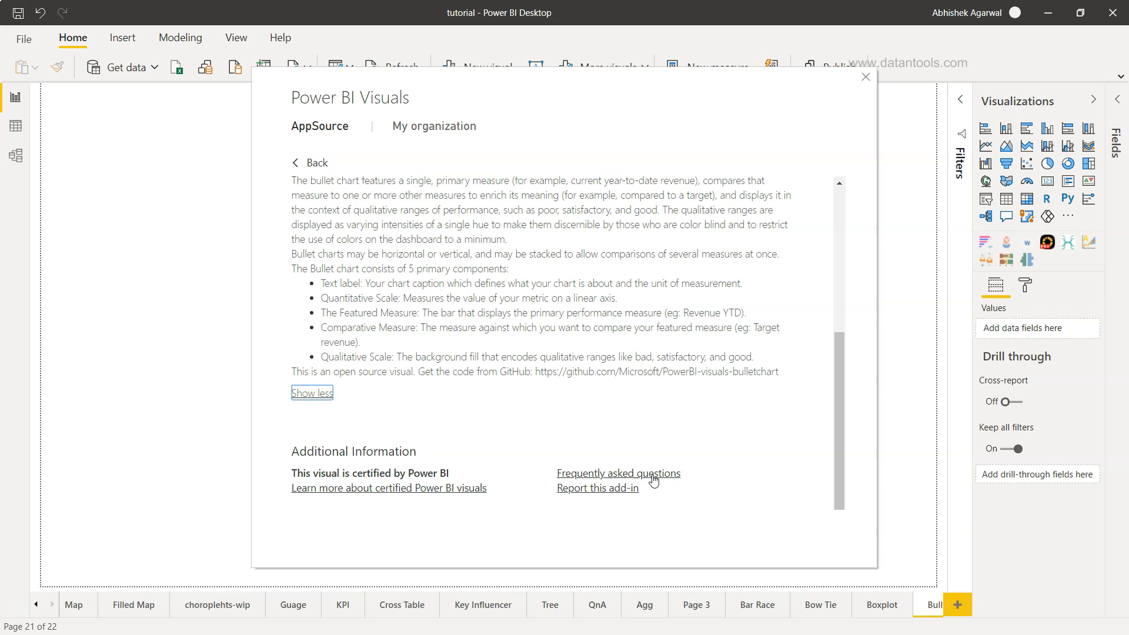
{"action": "left_click", "coordinate": [311, 393]}
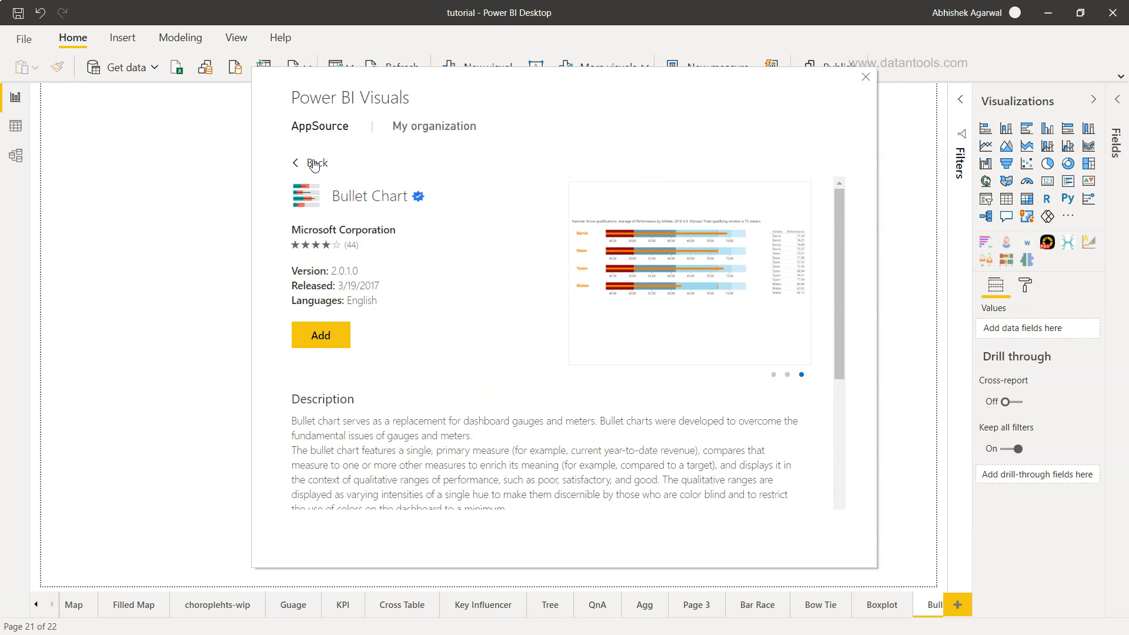
{"action": "left_click", "coordinate": [315, 162]}
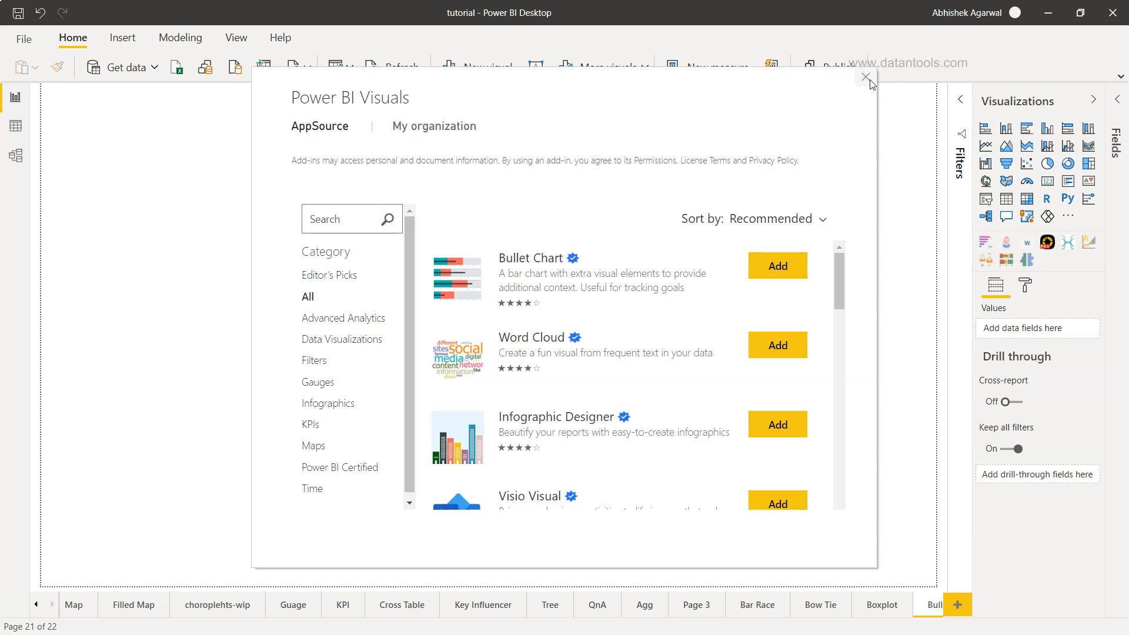
Step: Close the visuals catalogue, add an empty Bullet Chart and enlarge it to fill the page
{"action": "left_click", "coordinate": [866, 77]}
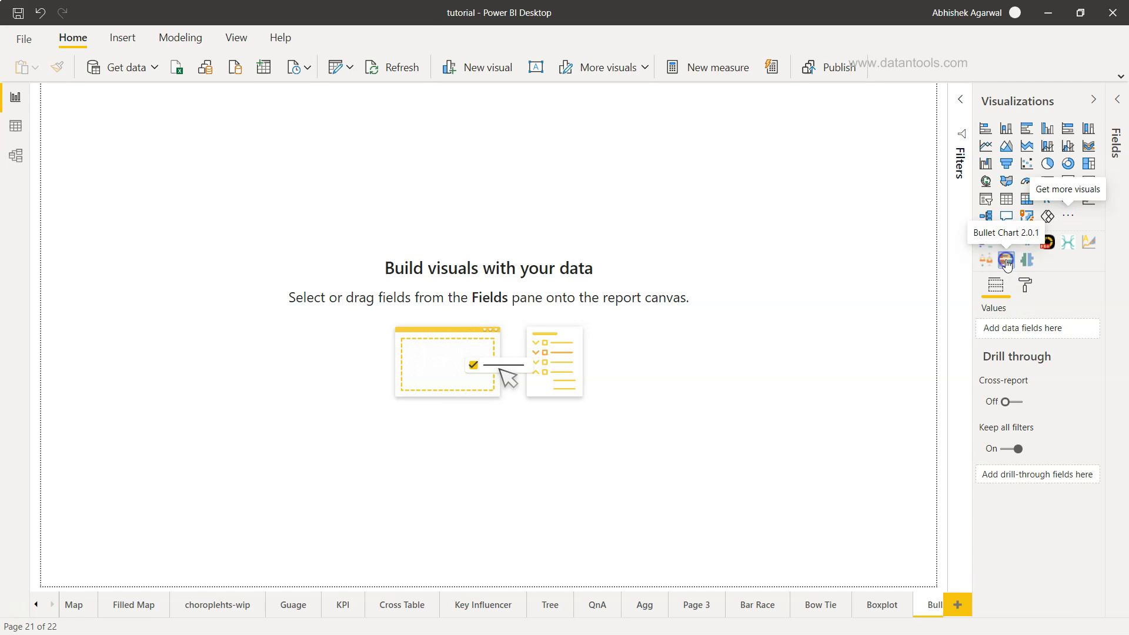
{"action": "left_click", "coordinate": [1005, 261]}
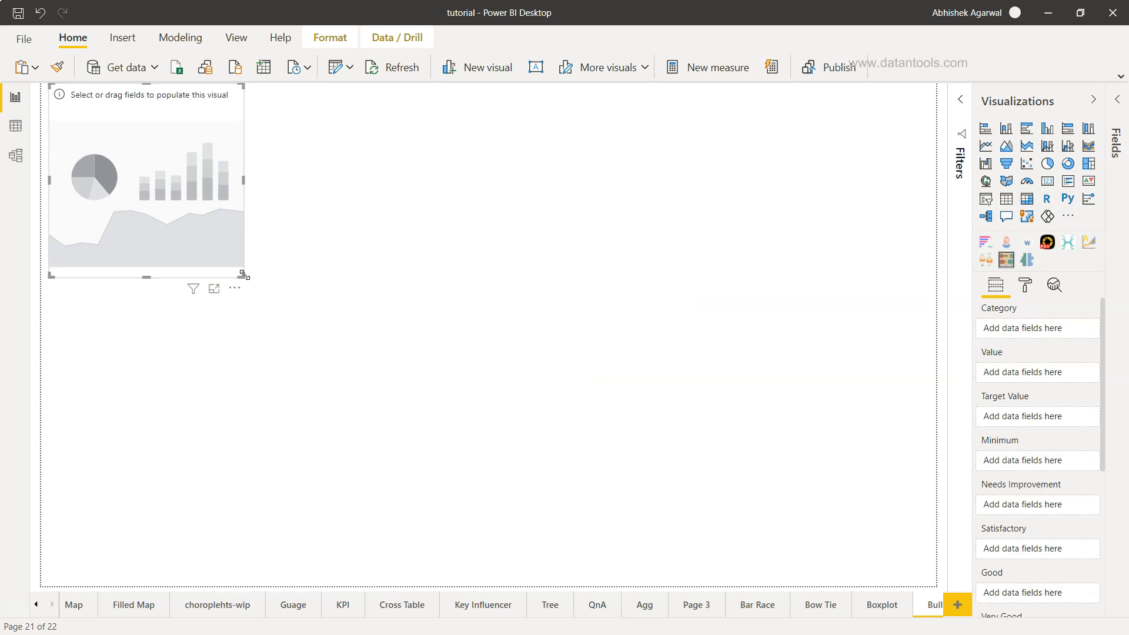
{"action": "left_click_drag", "start_coordinate": [245, 275], "coordinate": [812, 563]}
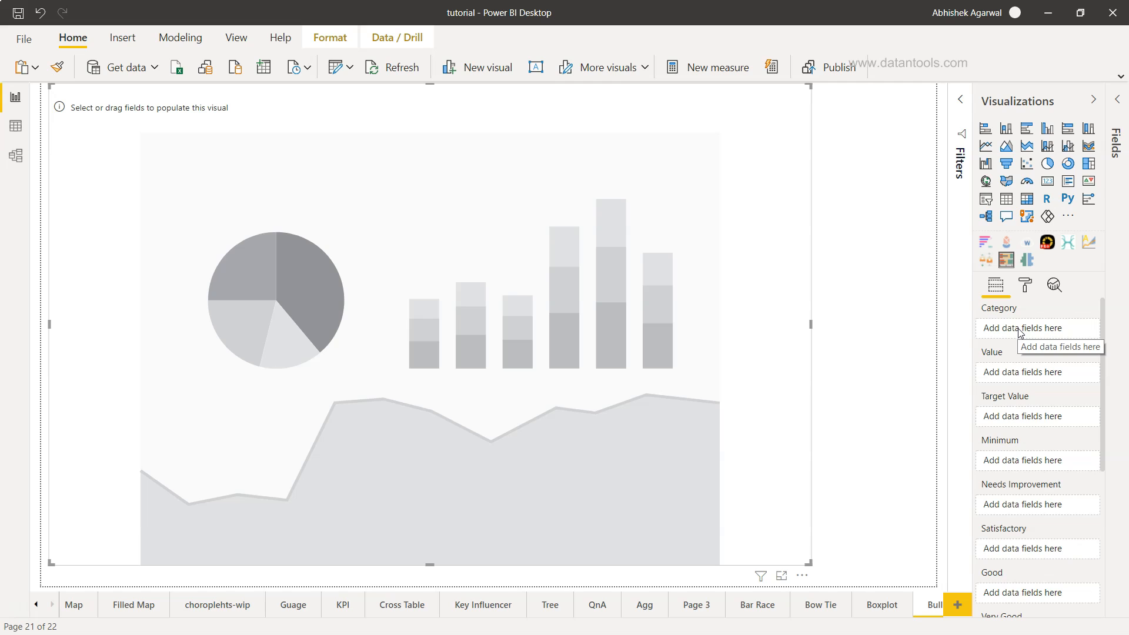
{"action": "mouse_move", "coordinate": [1032, 415]}
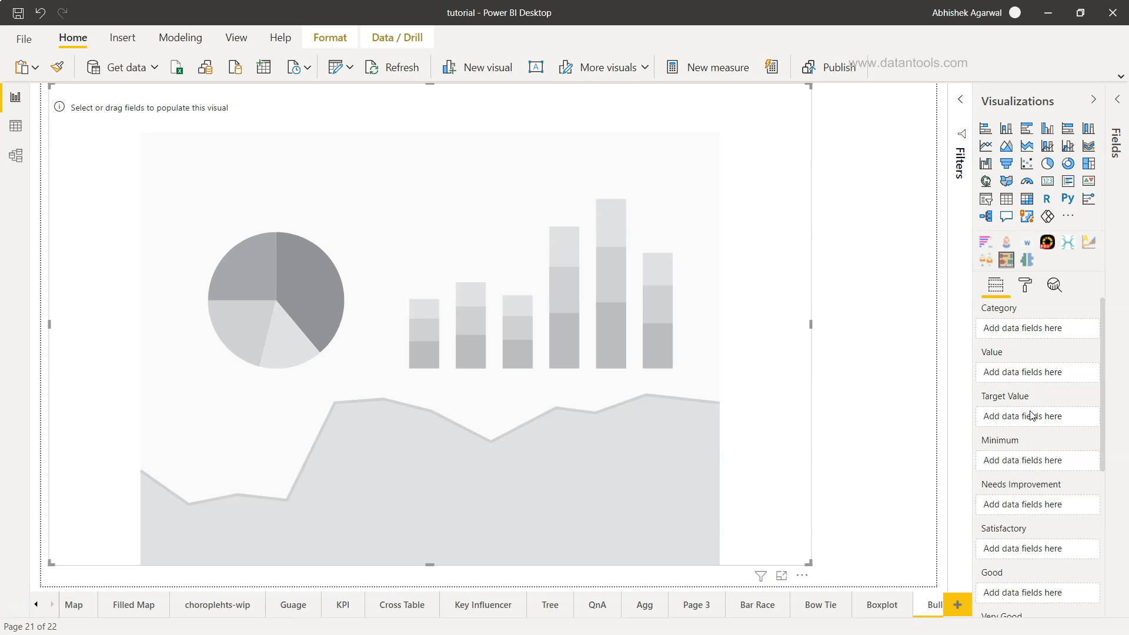
{"action": "mouse_move", "coordinate": [1031, 416]}
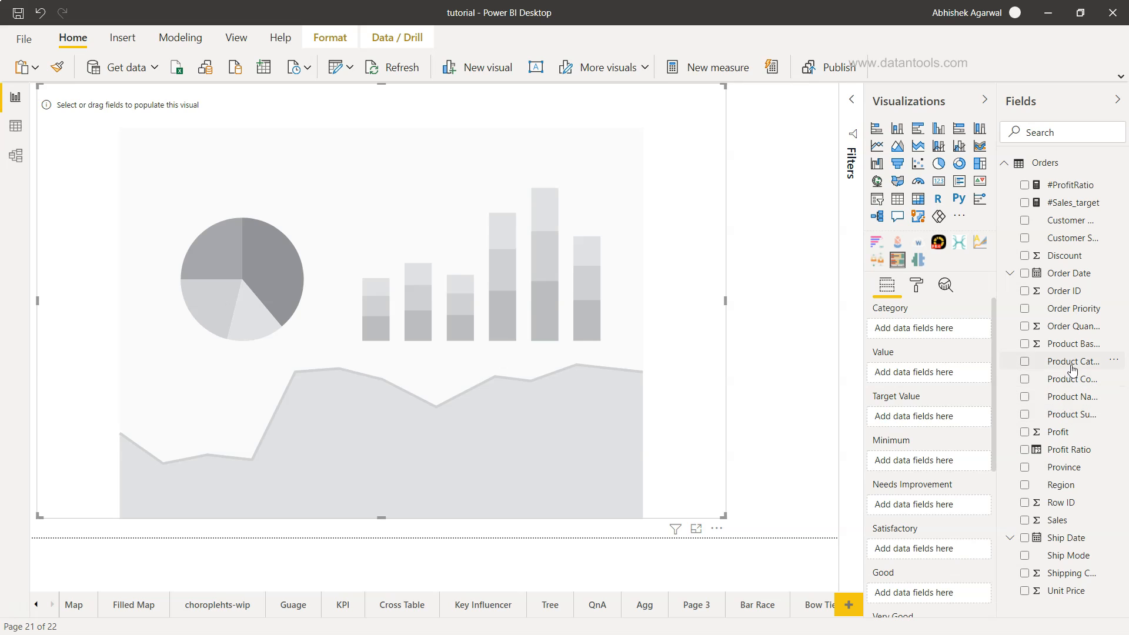
{"action": "mouse_move", "coordinate": [945, 341]}
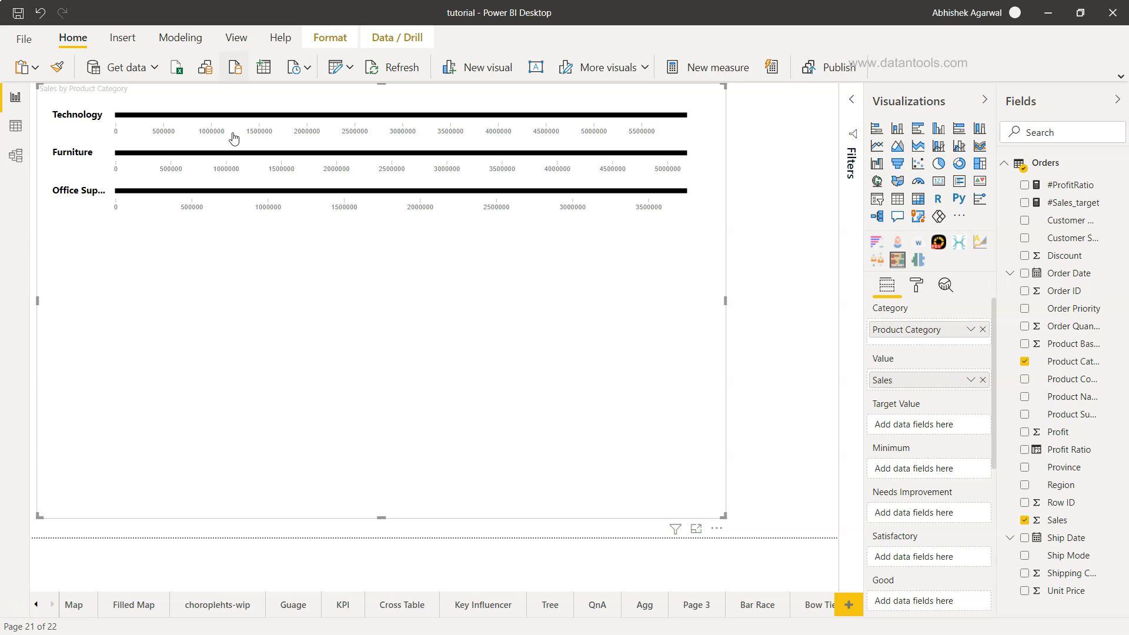
{"action": "mouse_move", "coordinate": [905, 416]}
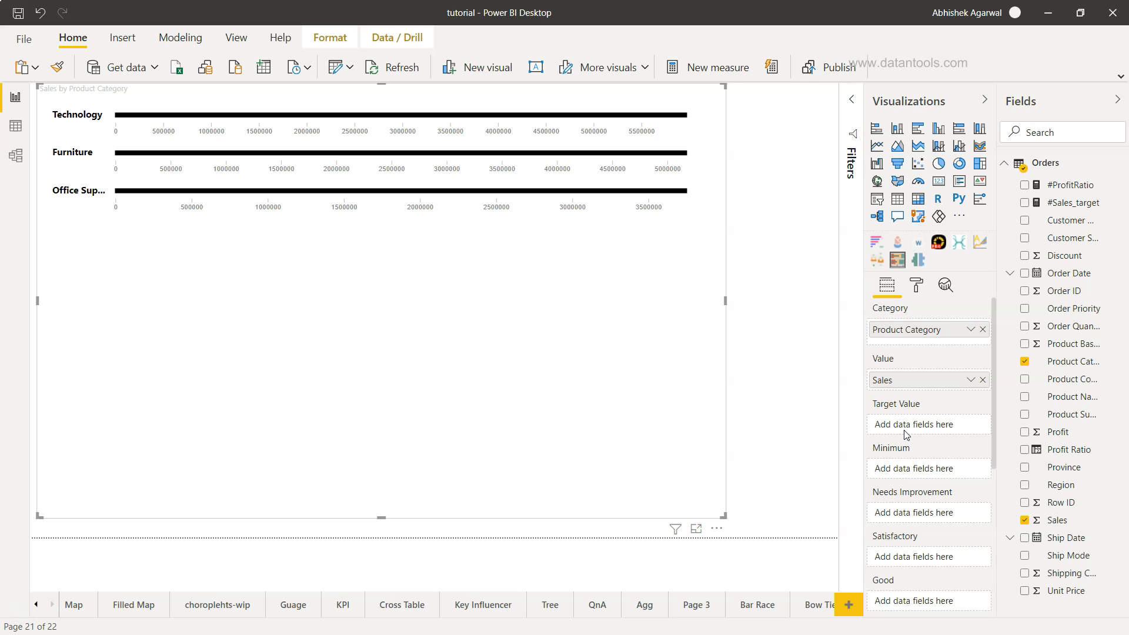
Step: Show the #Sales_target measure's DAX formula Sum(Orders[Sales])*1.2 and highlight the target calculation
{"action": "left_click", "coordinate": [1073, 202]}
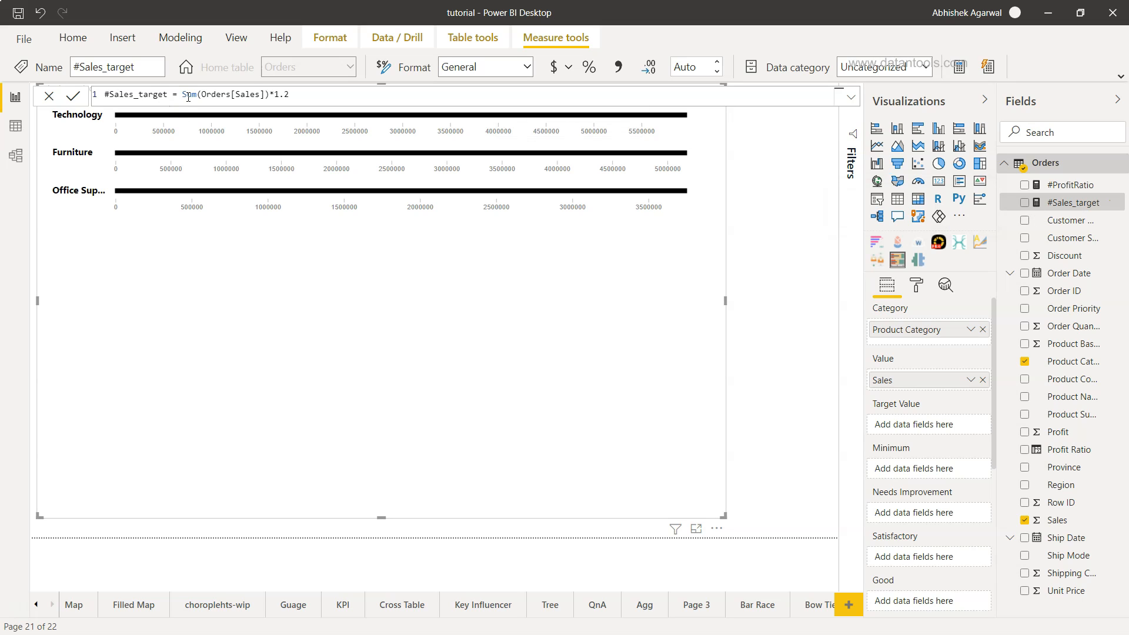
{"action": "left_click_drag", "start_coordinate": [184, 94], "coordinate": [264, 94]}
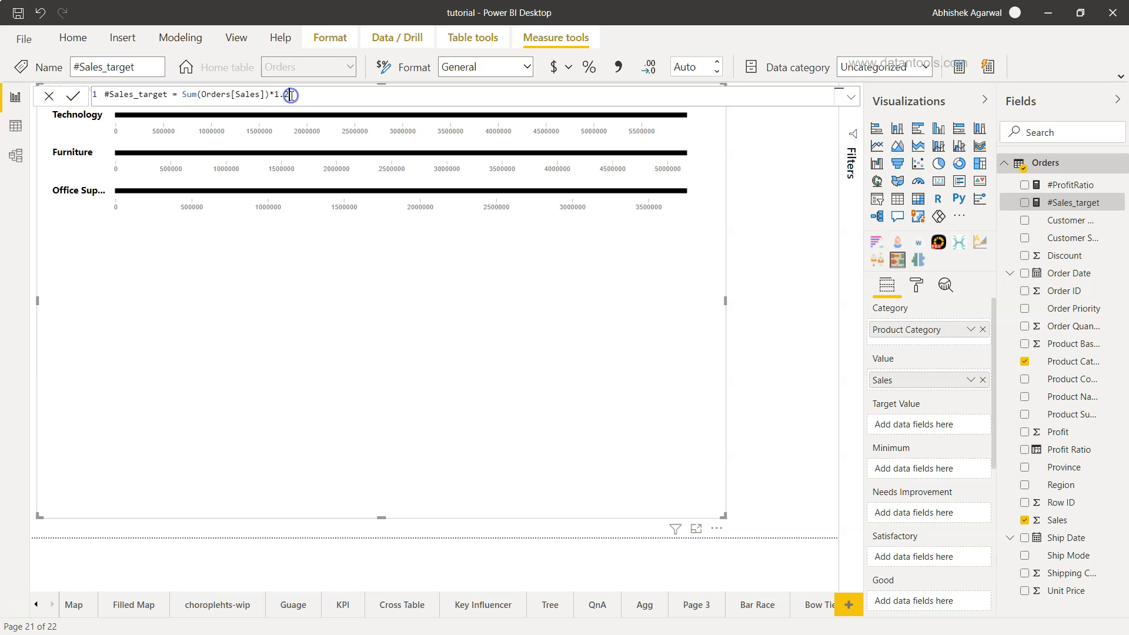
{"action": "type", "text": "2"}
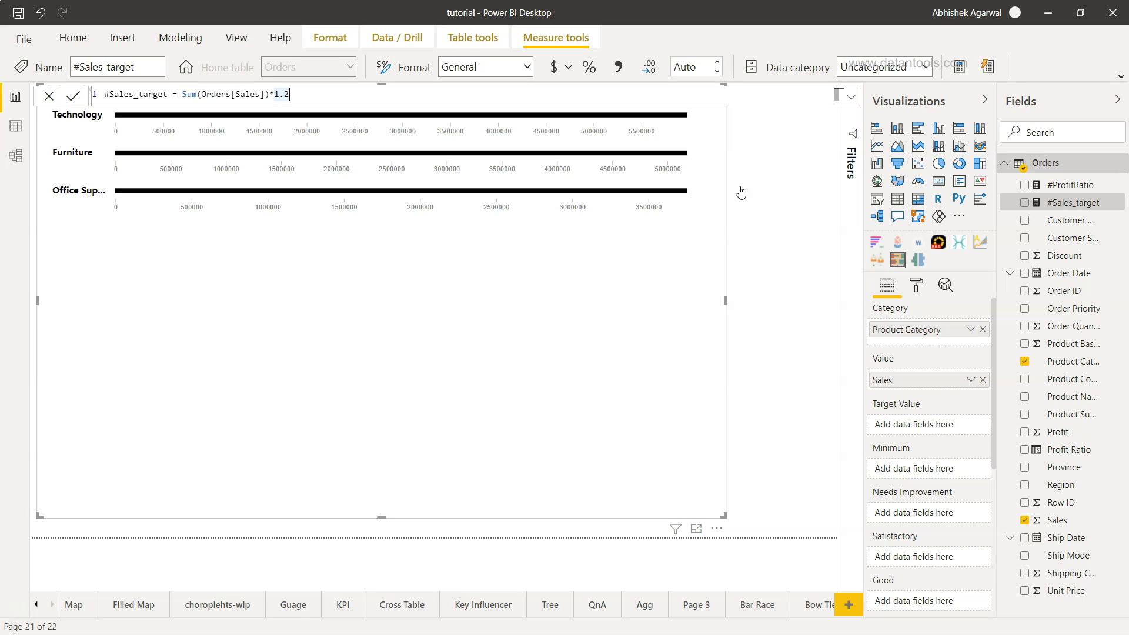
{"action": "mouse_move", "coordinate": [1093, 451]}
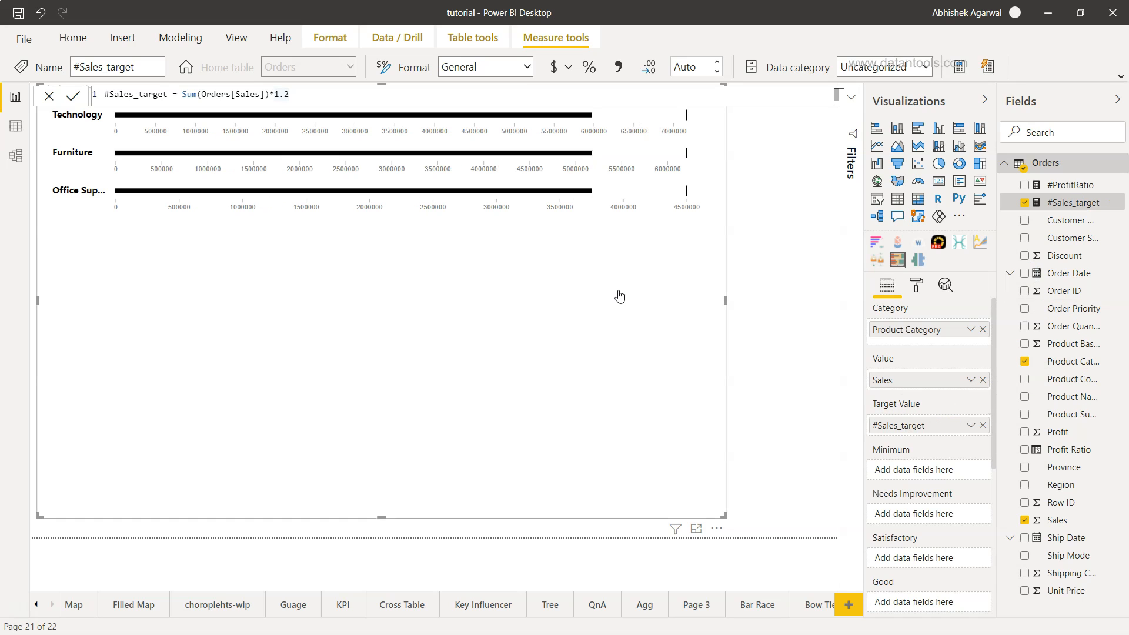
{"action": "mouse_move", "coordinate": [686, 172]}
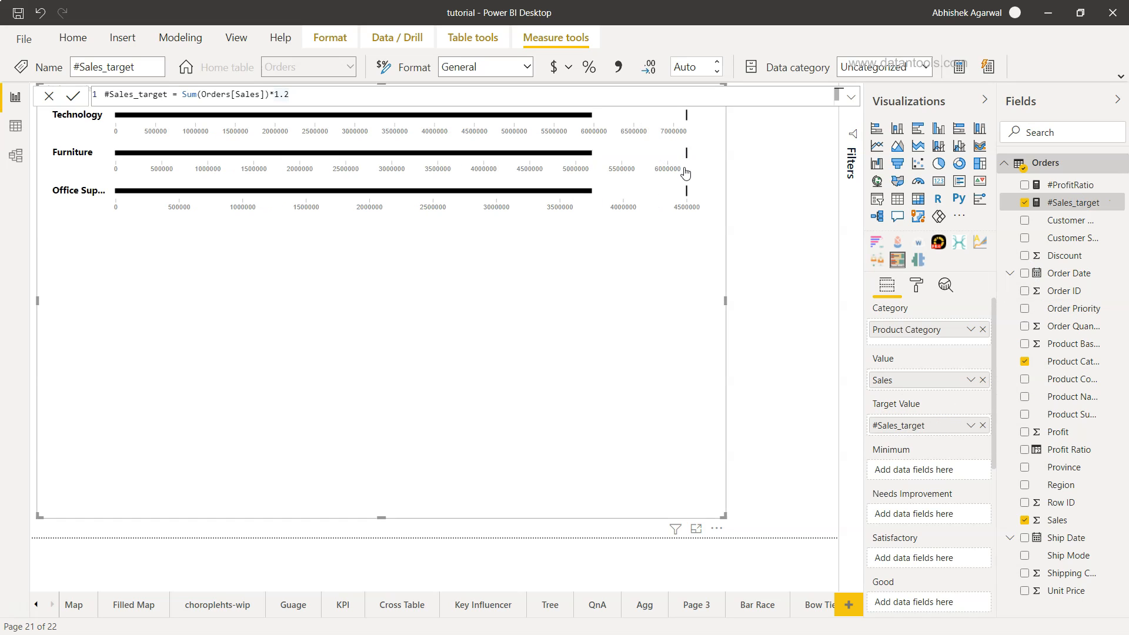
{"action": "mouse_move", "coordinate": [316, 168]}
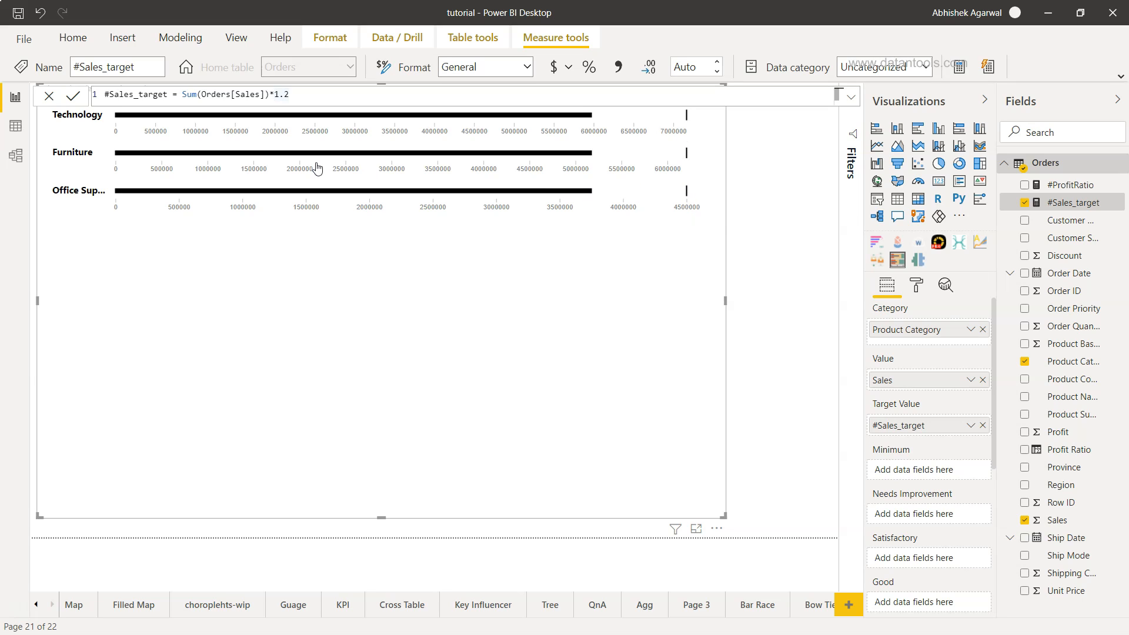
{"action": "mouse_move", "coordinate": [69, 173]}
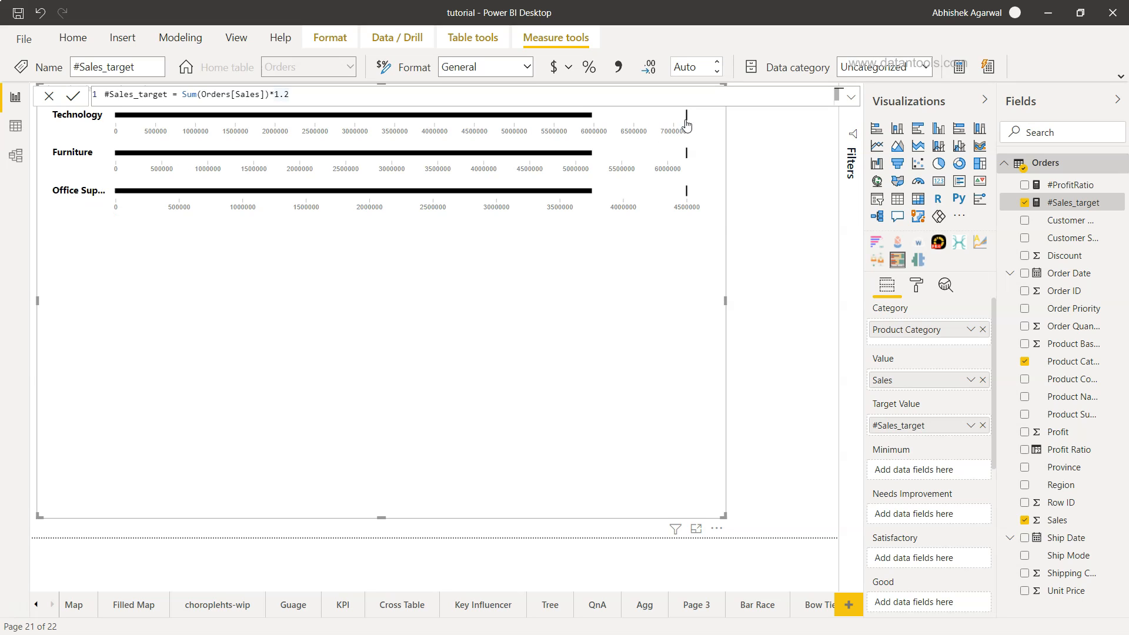
{"action": "mouse_move", "coordinate": [684, 200]}
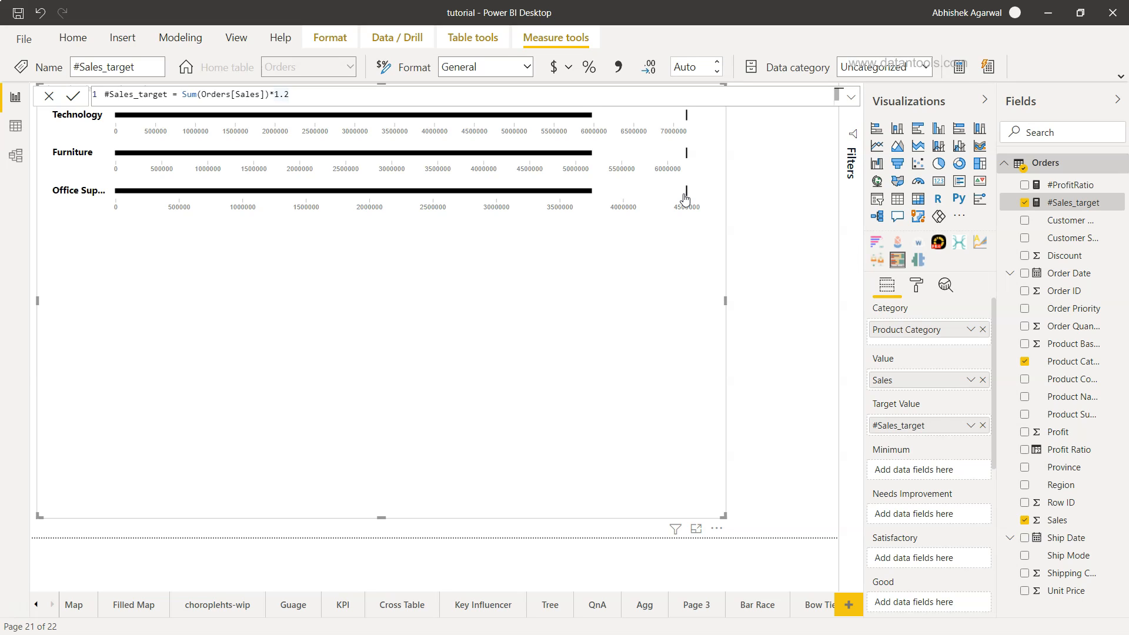
{"action": "scroll", "scroll_direction": "down", "scroll_amount": 3}
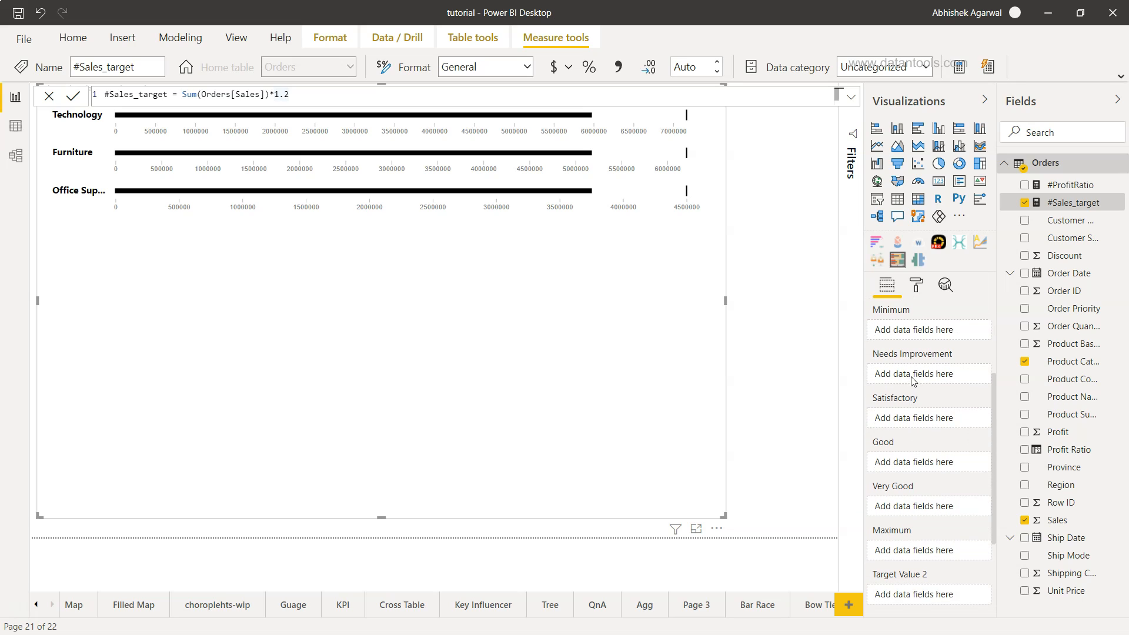
{"action": "mouse_move", "coordinate": [928, 521]}
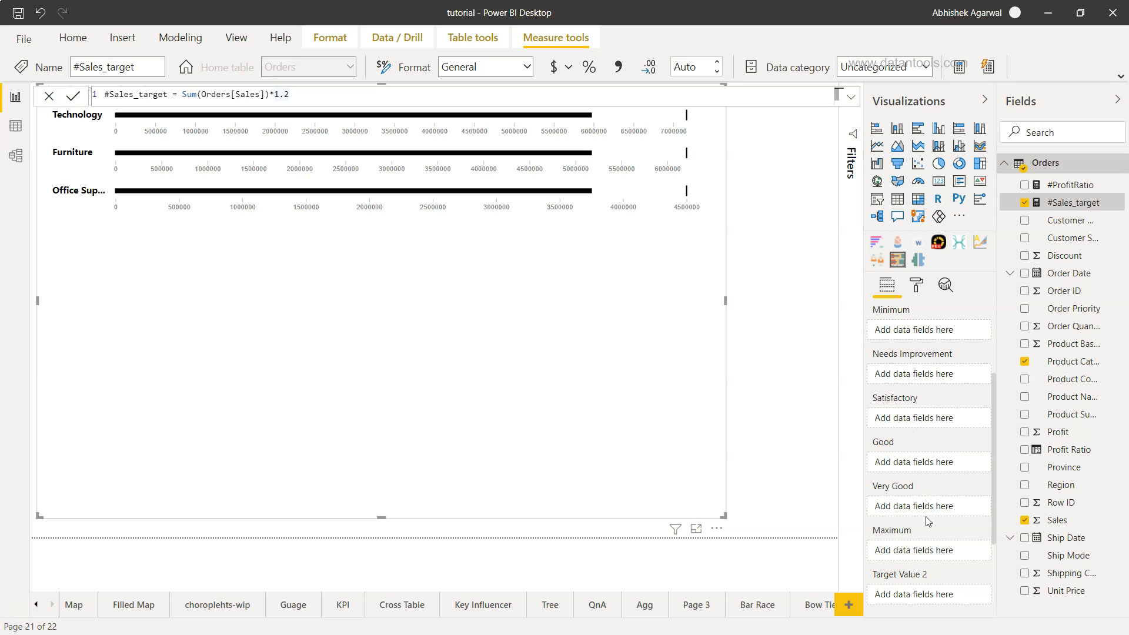
{"action": "mouse_move", "coordinate": [928, 390]}
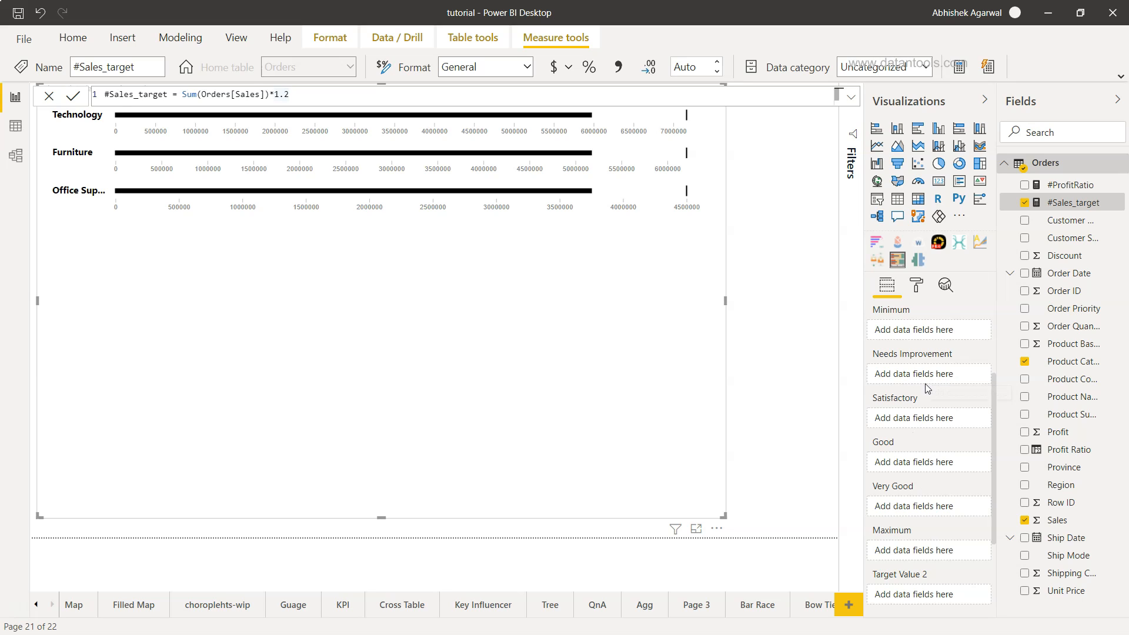
{"action": "mouse_move", "coordinate": [929, 418]}
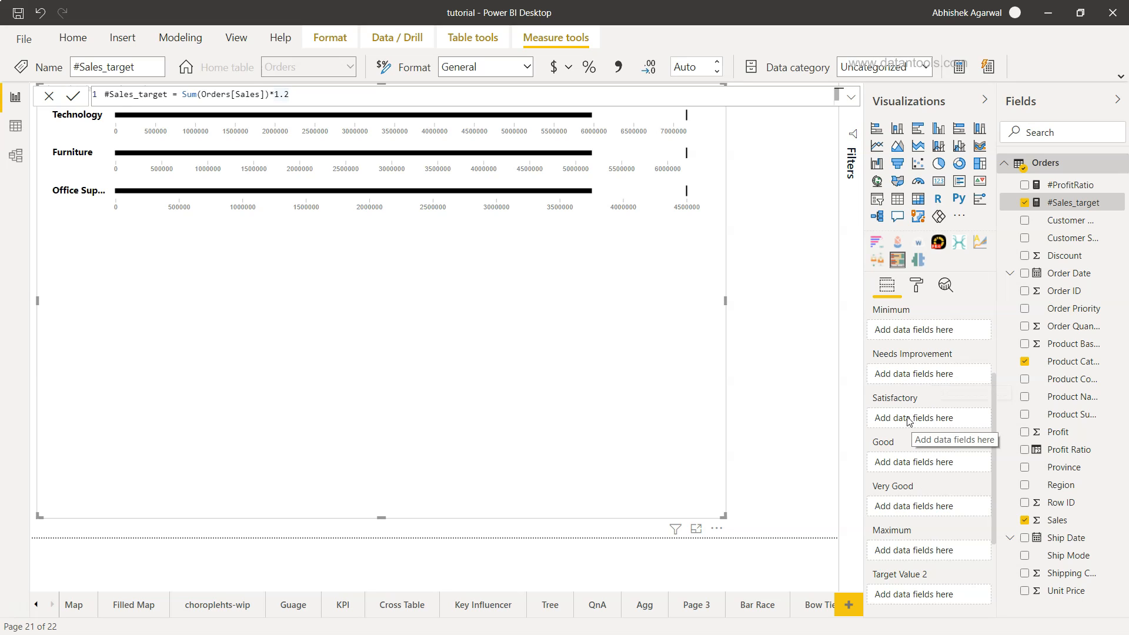
{"action": "mouse_move", "coordinate": [912, 422]}
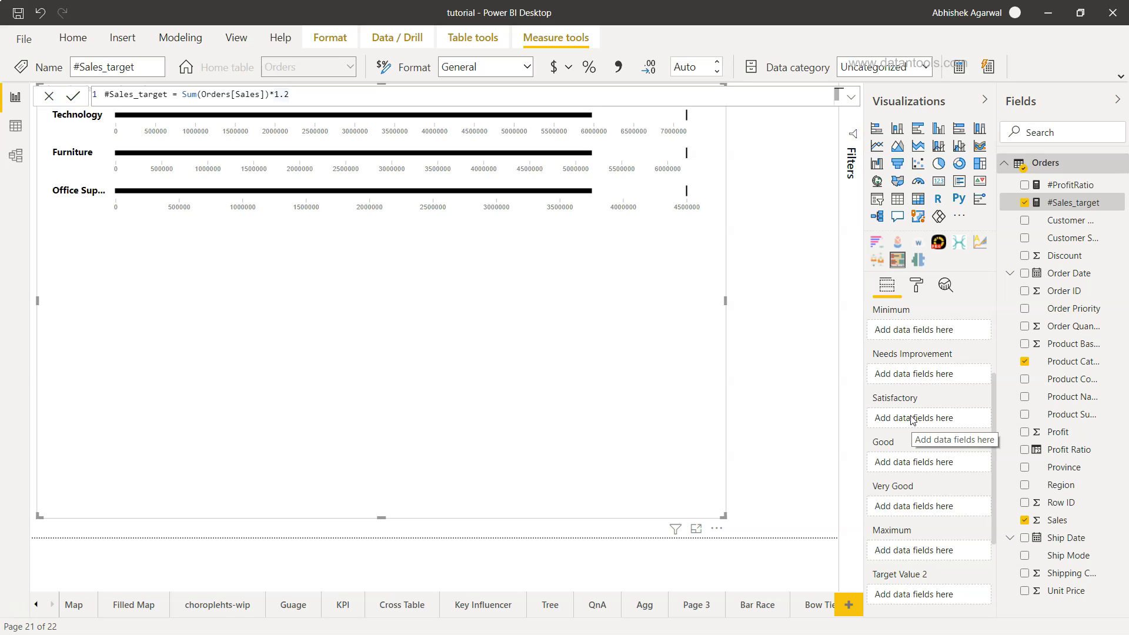
{"action": "mouse_move", "coordinate": [911, 472]}
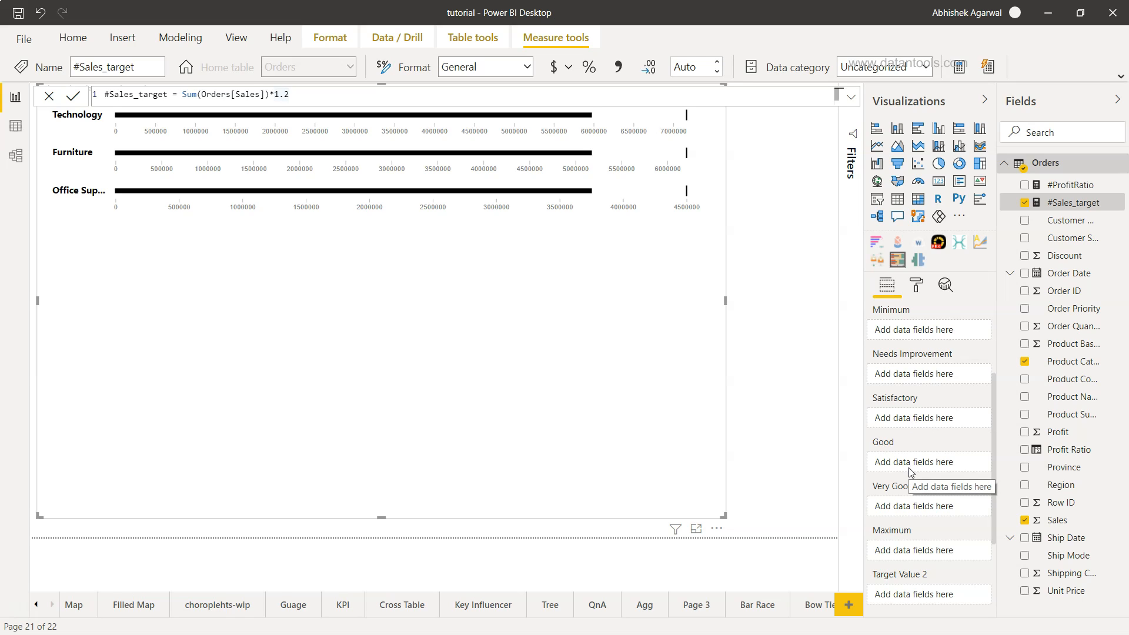
{"action": "mouse_move", "coordinate": [924, 515]}
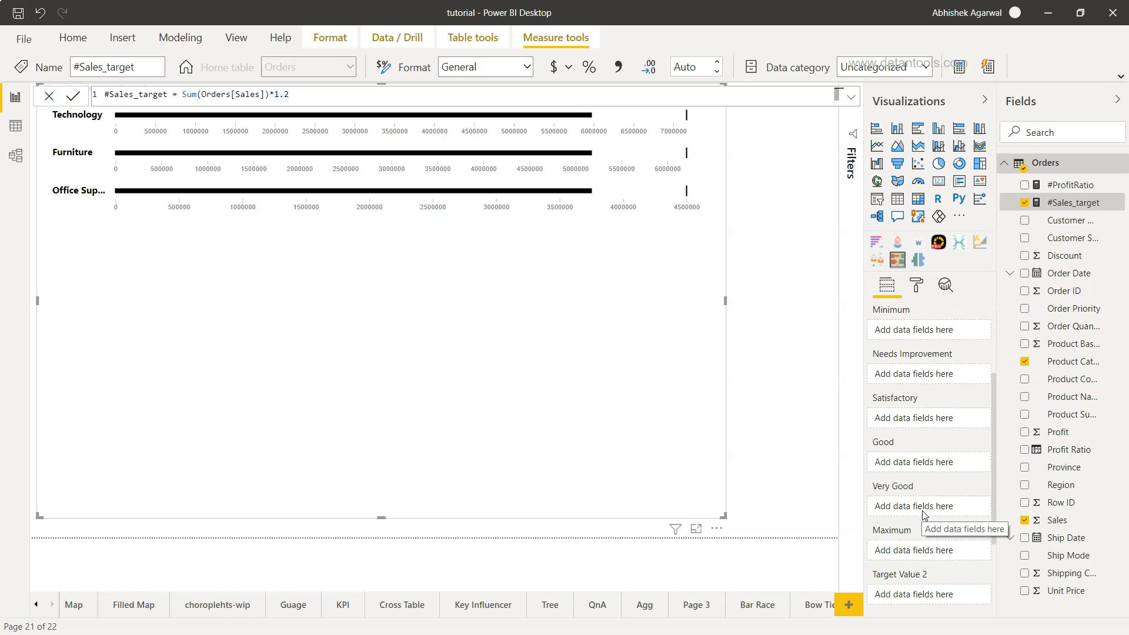
{"action": "mouse_move", "coordinate": [926, 395]}
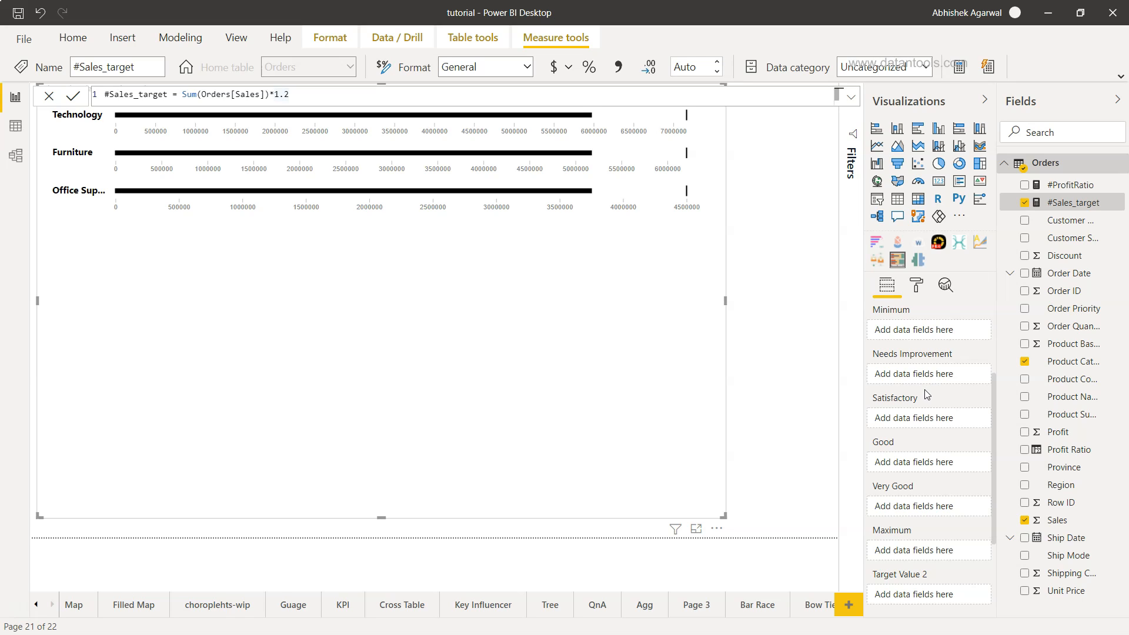
{"action": "mouse_move", "coordinate": [928, 374]}
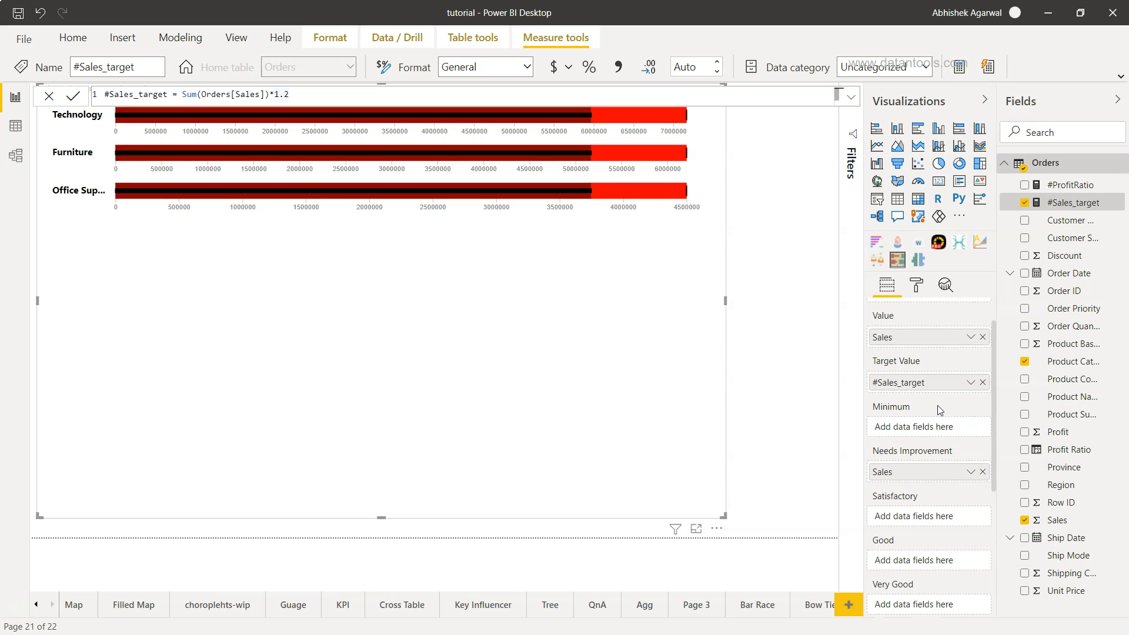
{"action": "mouse_move", "coordinate": [913, 491]}
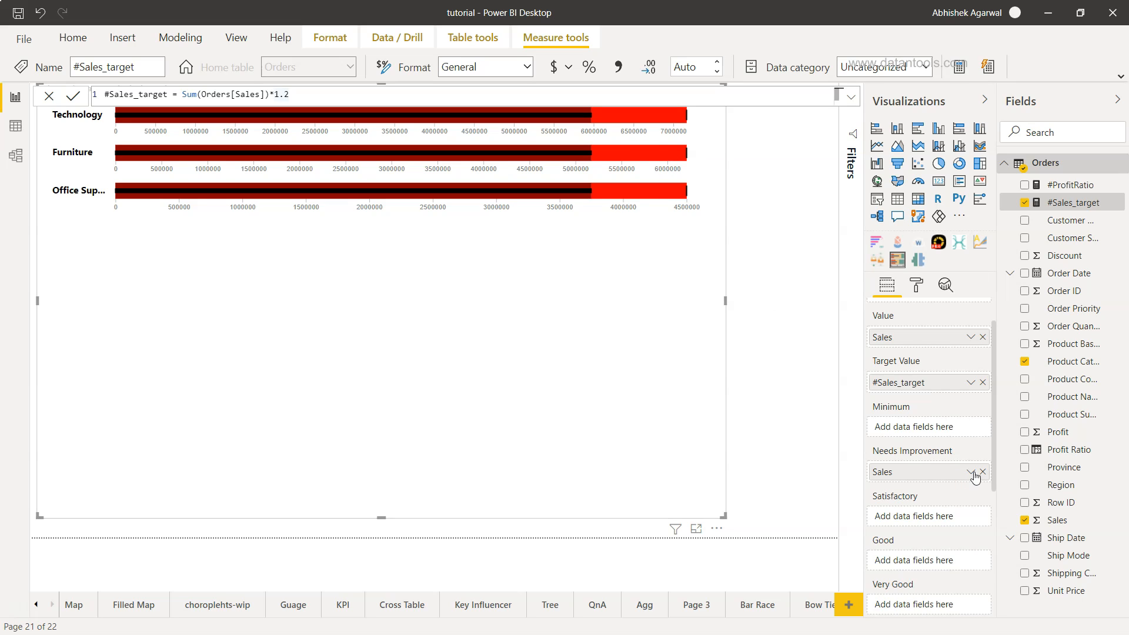
Step: Summarise the Needs Improvement band as Minimum of Sales
{"action": "left_click", "coordinate": [974, 471]}
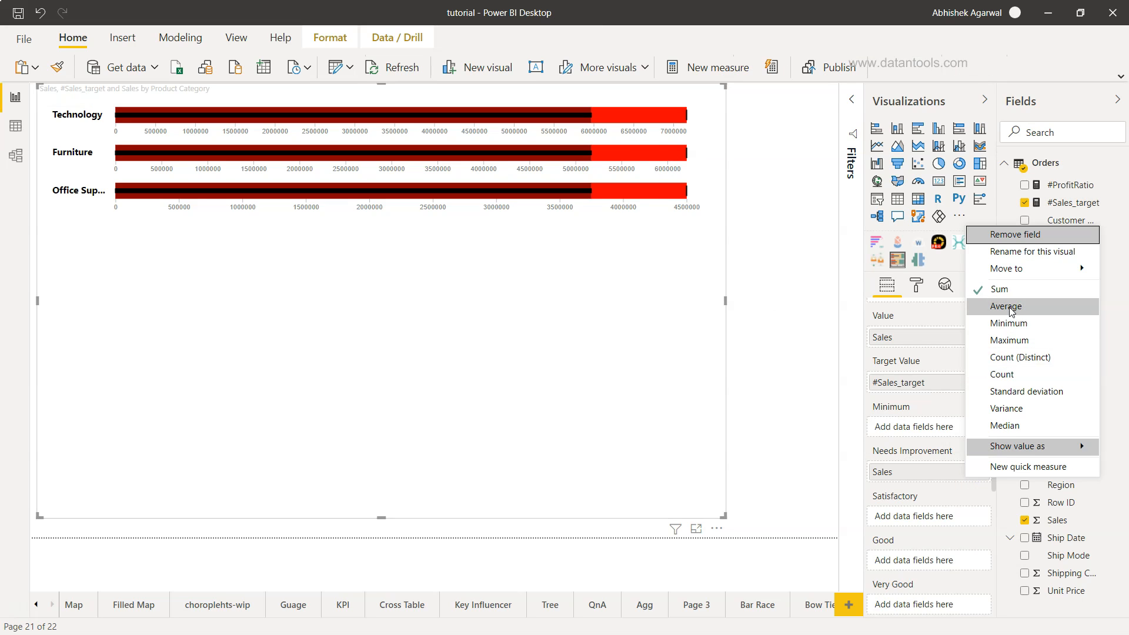
{"action": "mouse_move", "coordinate": [1008, 322]}
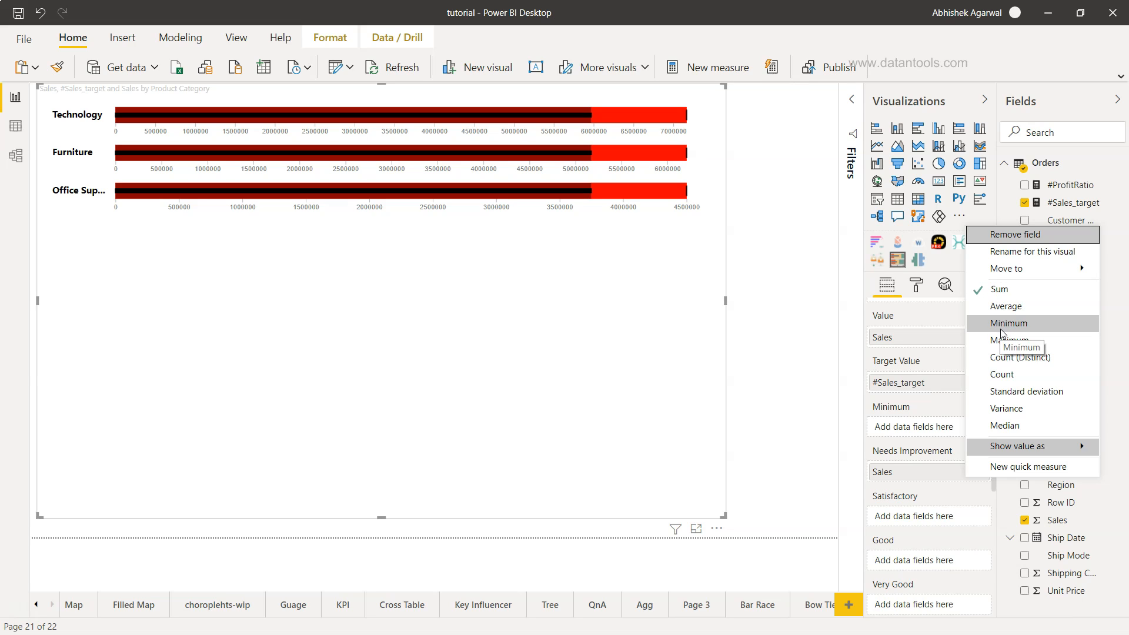
{"action": "left_click", "coordinate": [1007, 322]}
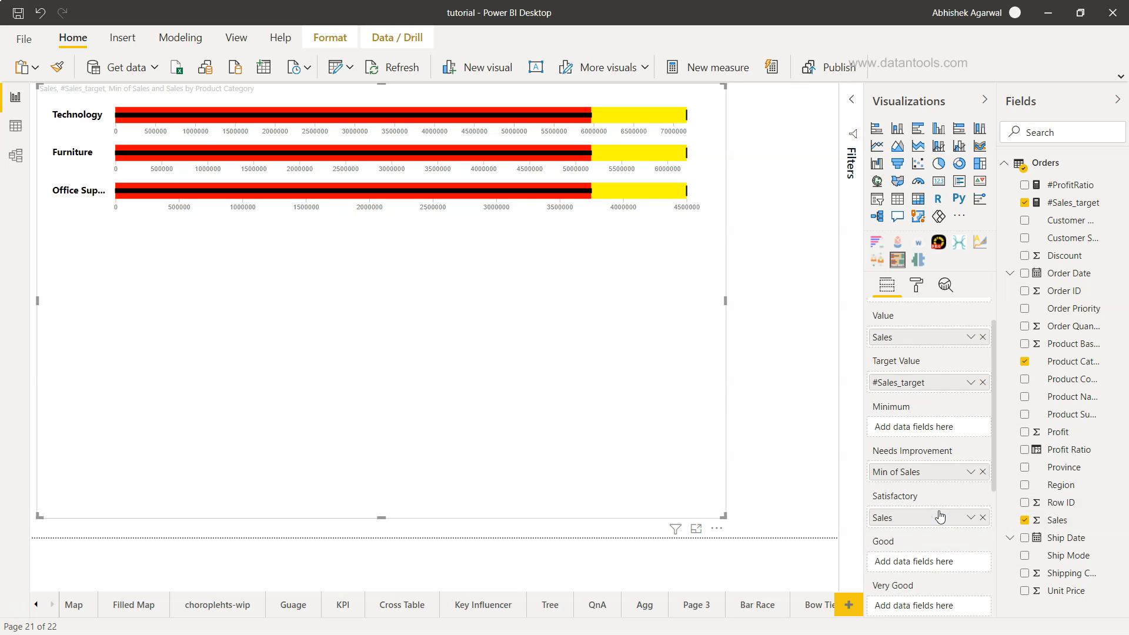
{"action": "mouse_move", "coordinate": [670, 211]}
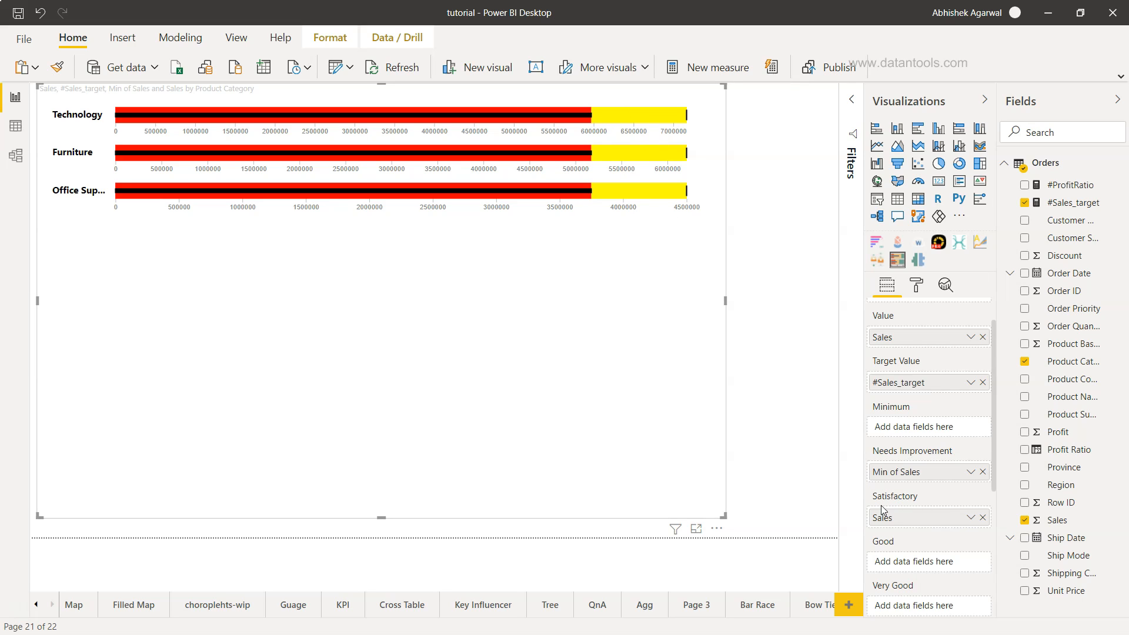
Step: Bring up the aggregation options for the Satisfactory band's Sales field
{"action": "left_click", "coordinate": [971, 518]}
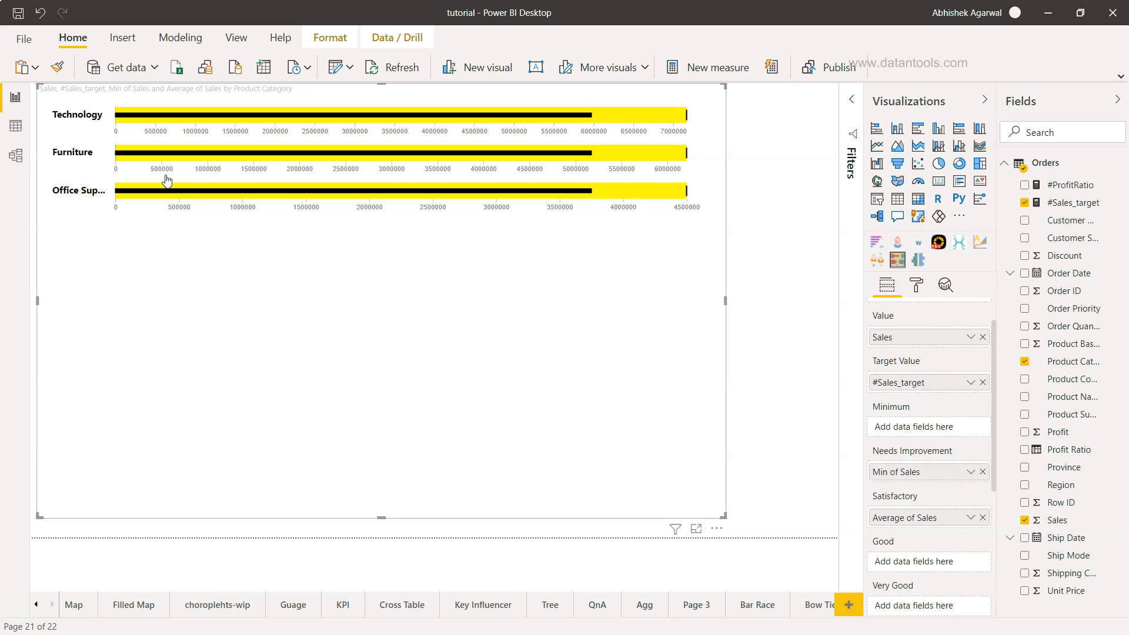
{"action": "mouse_move", "coordinate": [122, 161]}
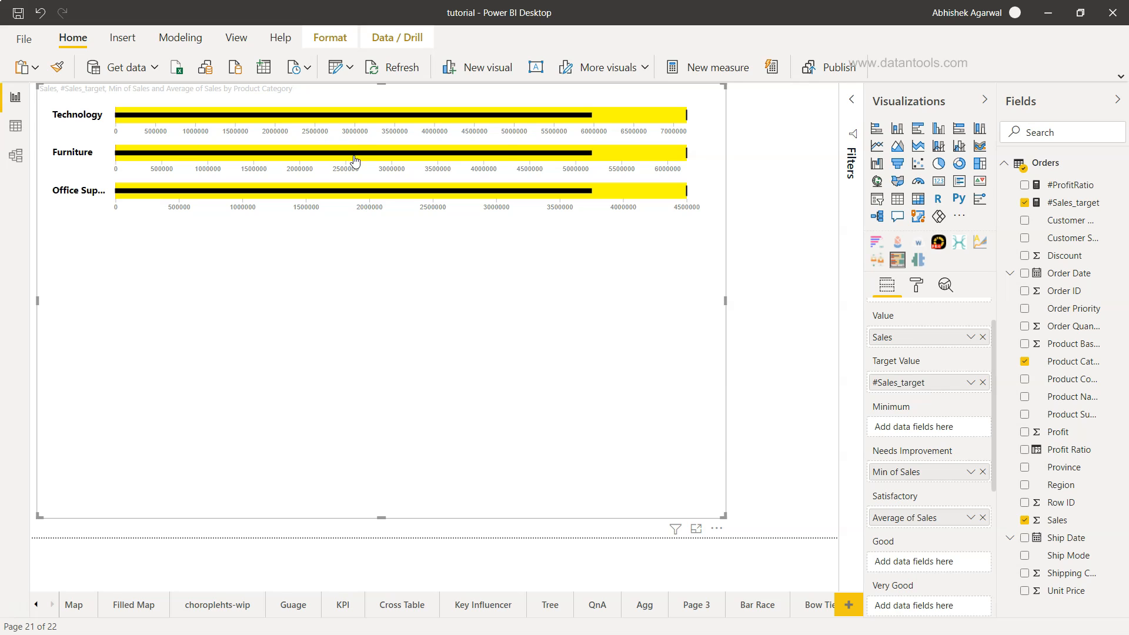
{"action": "mouse_move", "coordinate": [901, 565]}
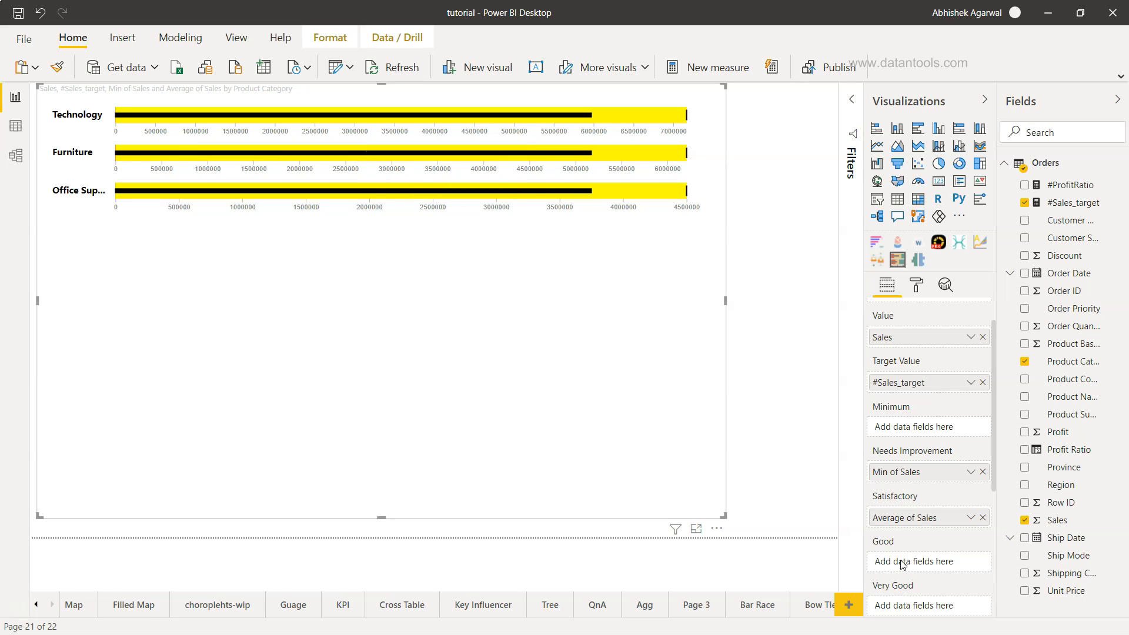
{"action": "mouse_move", "coordinate": [928, 562]}
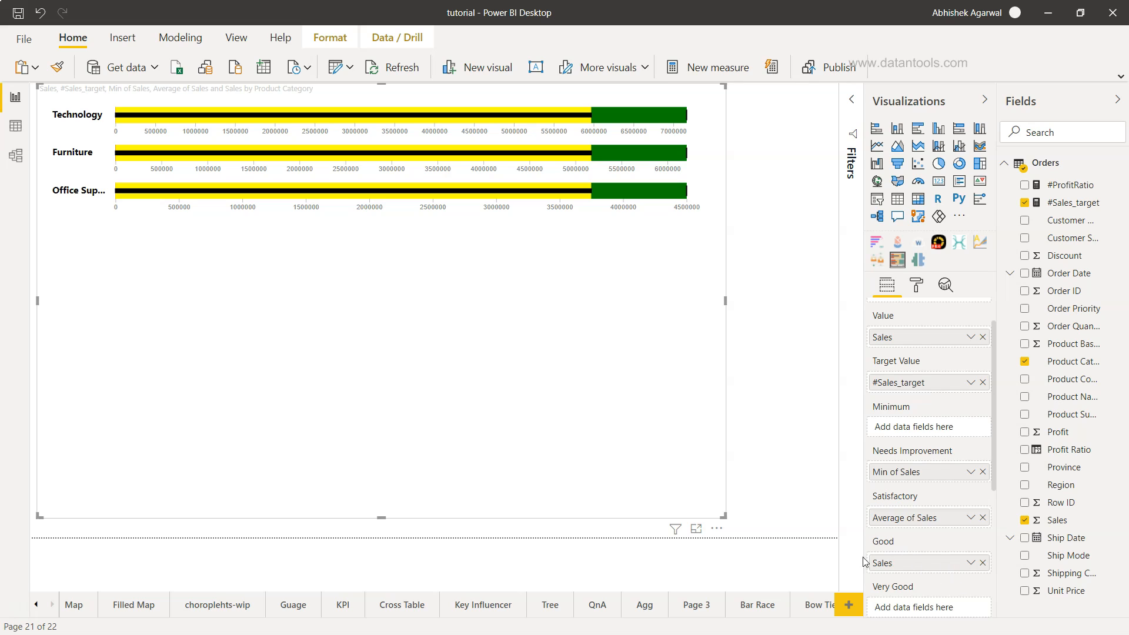
Step: Summarise the Good band as Maximum of Sales, turning the bars green
{"action": "left_click", "coordinate": [970, 563]}
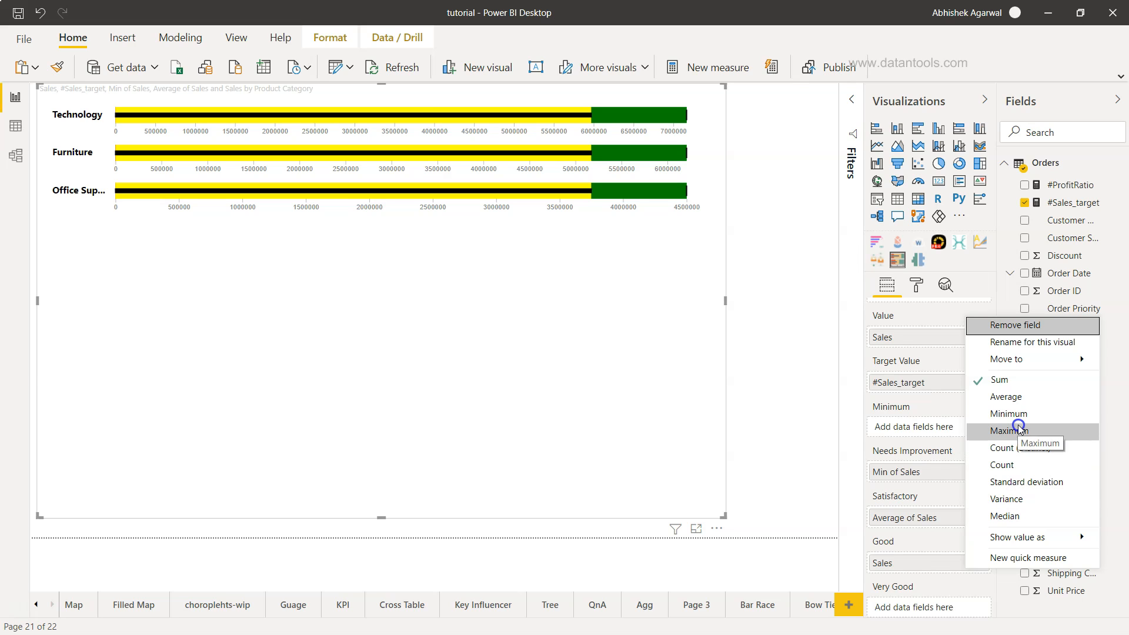
{"action": "left_click", "coordinate": [1008, 430]}
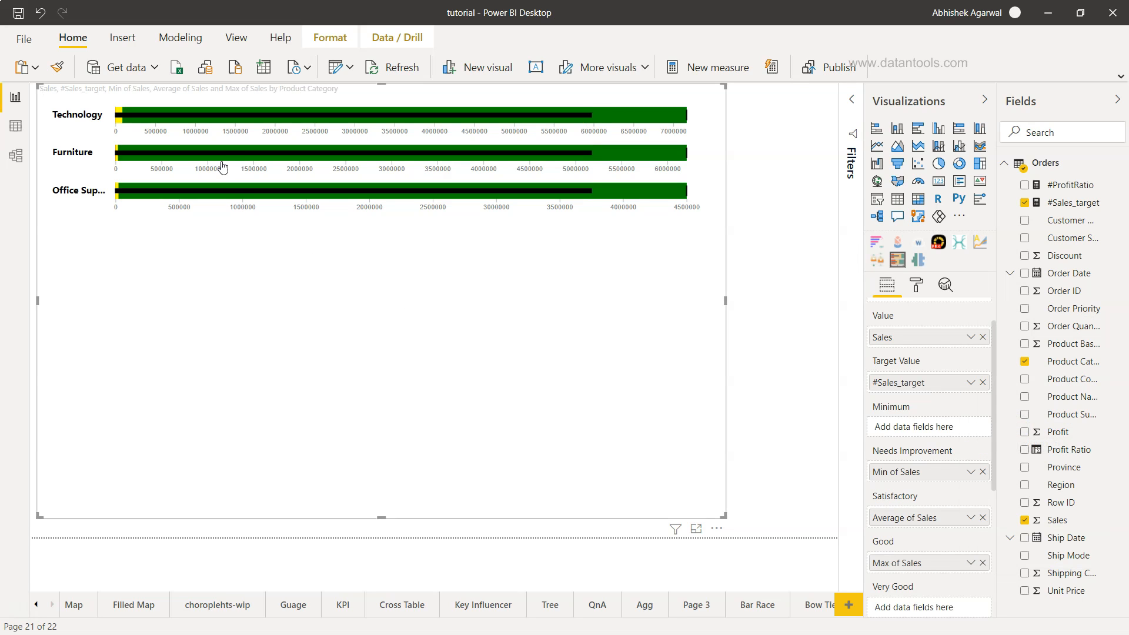
{"action": "mouse_move", "coordinate": [539, 198]}
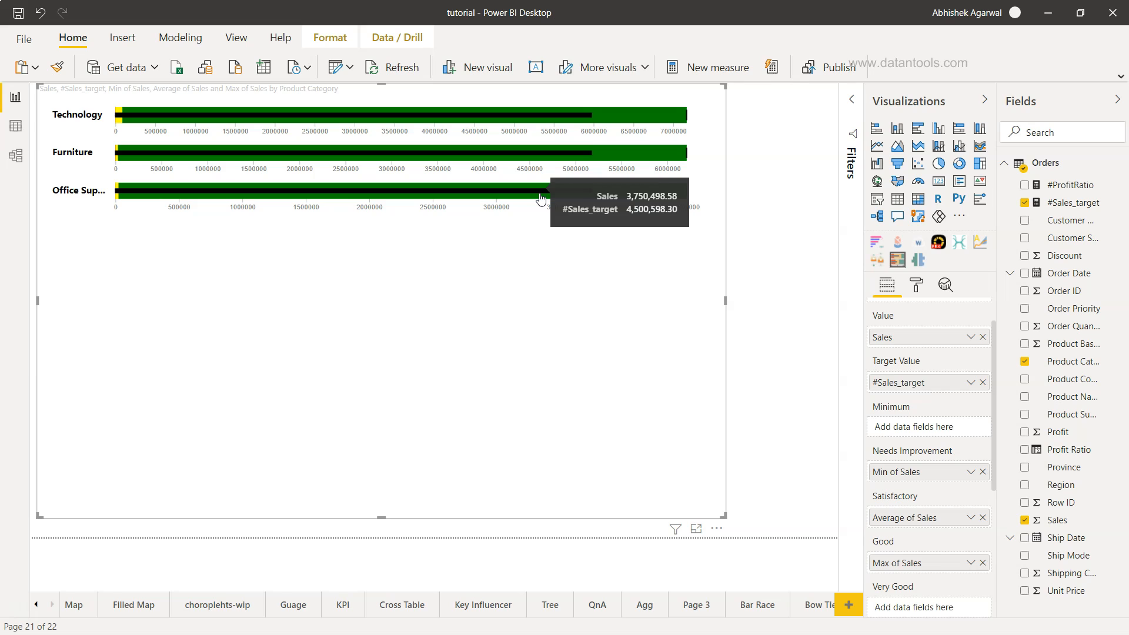
{"action": "mouse_move", "coordinate": [749, 479]}
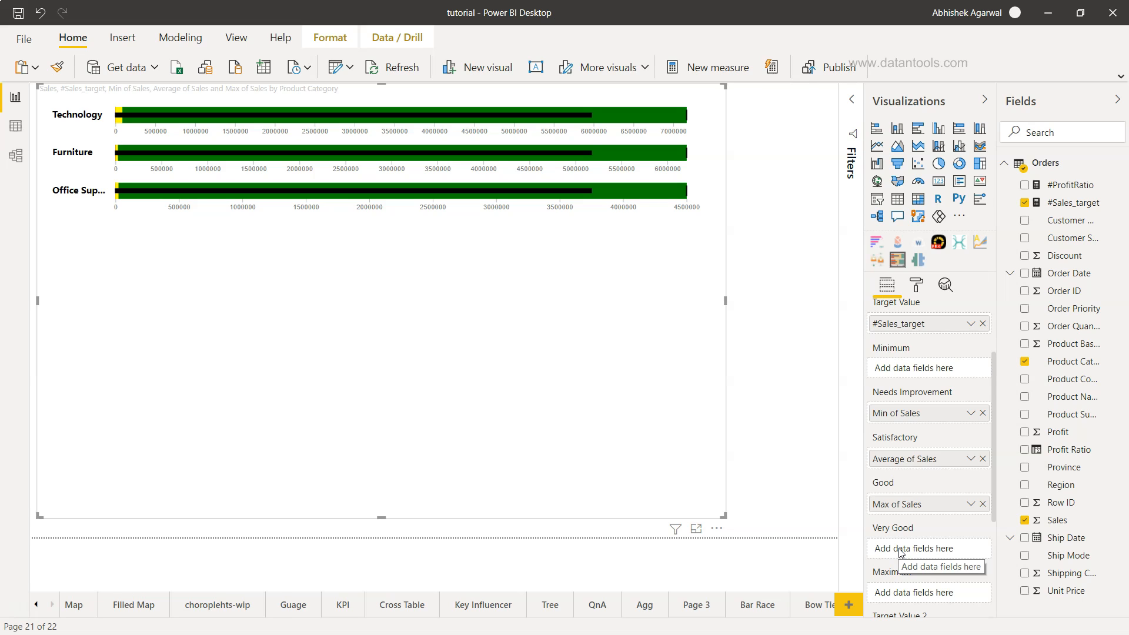
{"action": "mouse_move", "coordinate": [953, 474]}
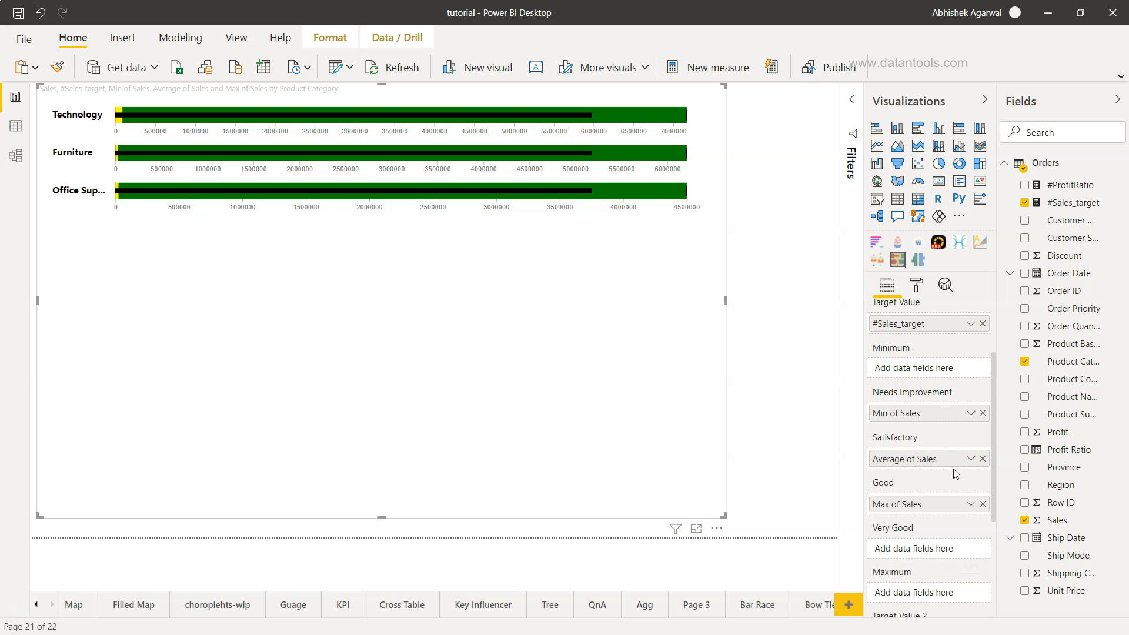
{"action": "mouse_move", "coordinate": [889, 423]}
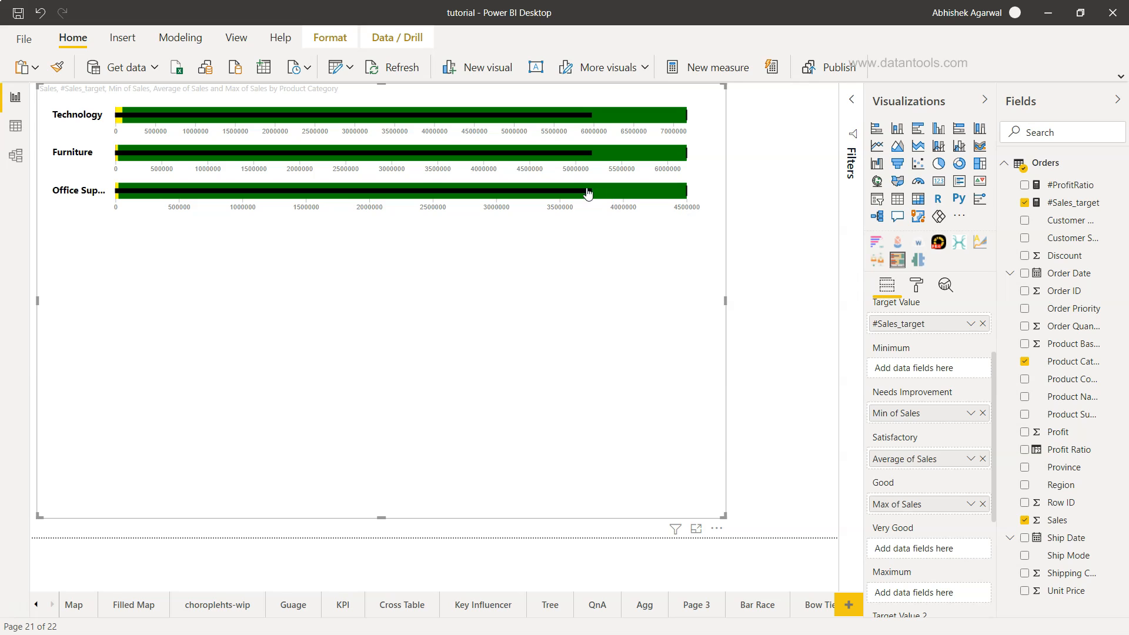
{"action": "mouse_move", "coordinate": [589, 193]}
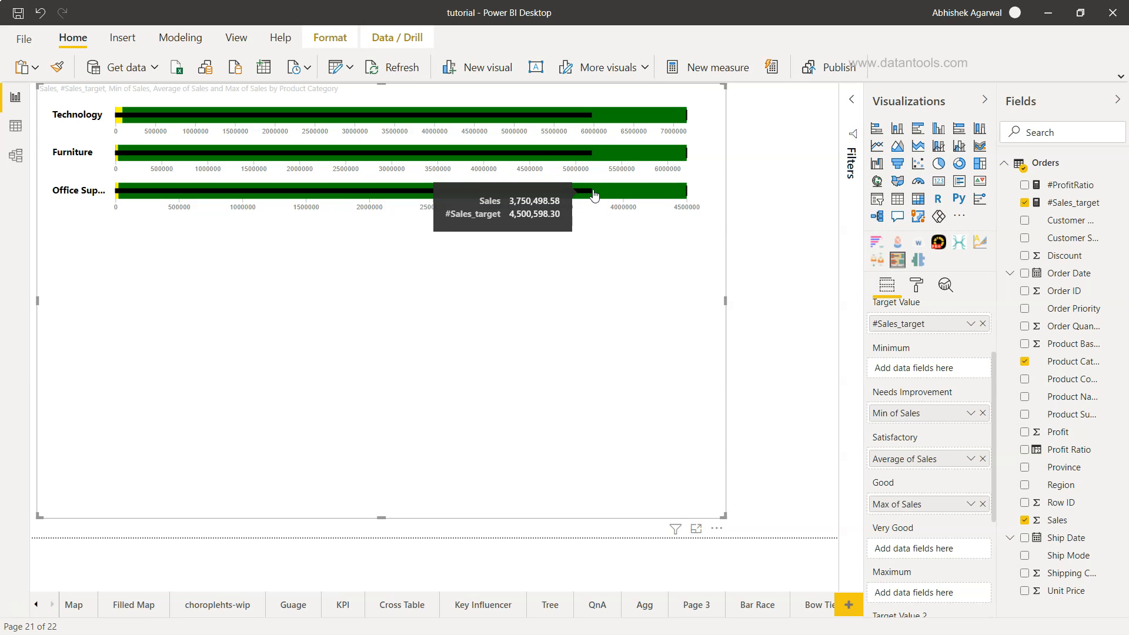
{"action": "mouse_move", "coordinate": [617, 214]}
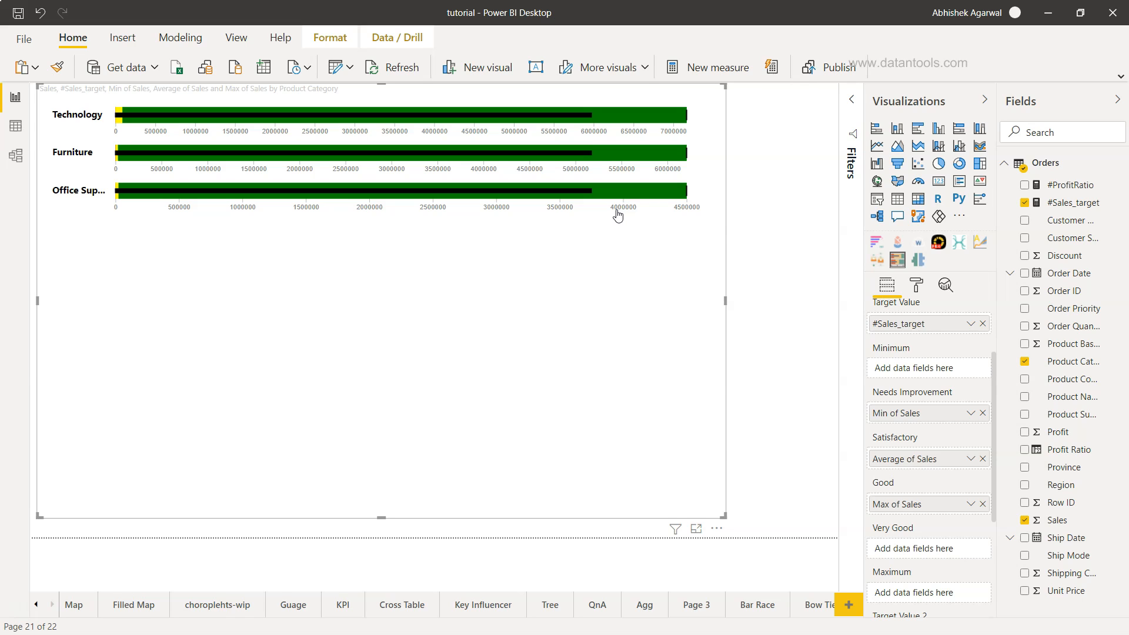
{"action": "mouse_move", "coordinate": [920, 471]}
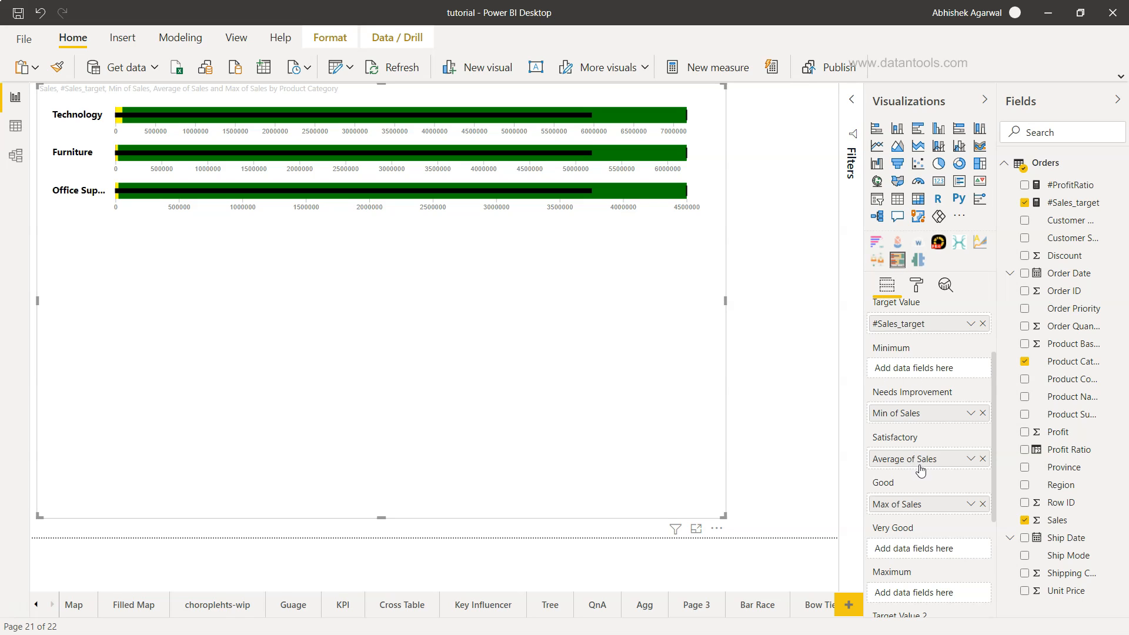
{"action": "mouse_move", "coordinate": [924, 495]}
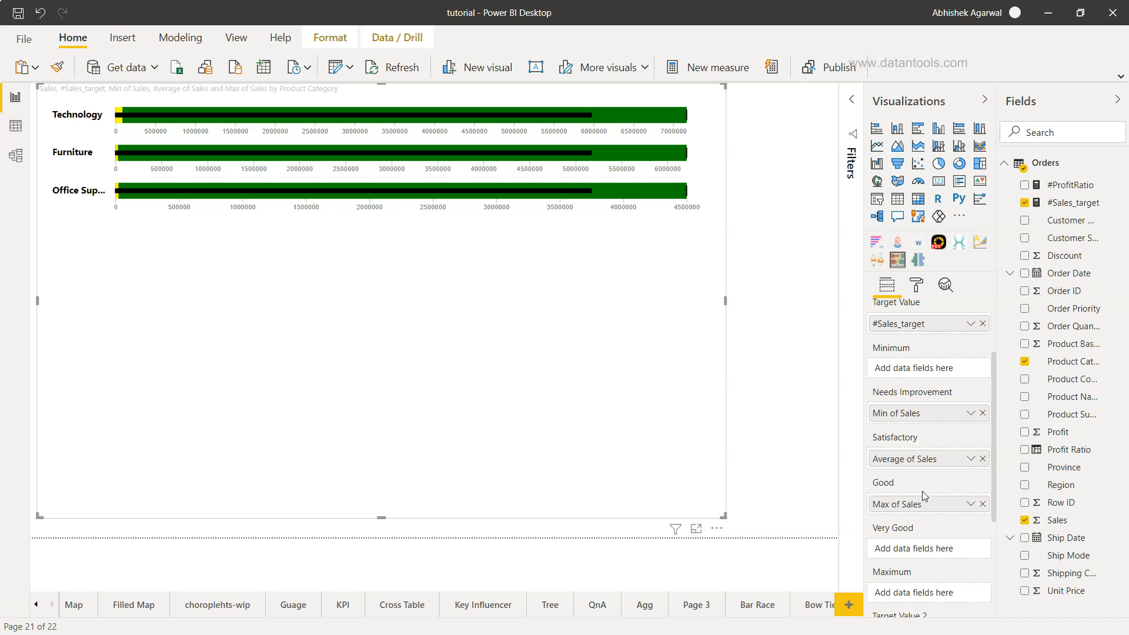